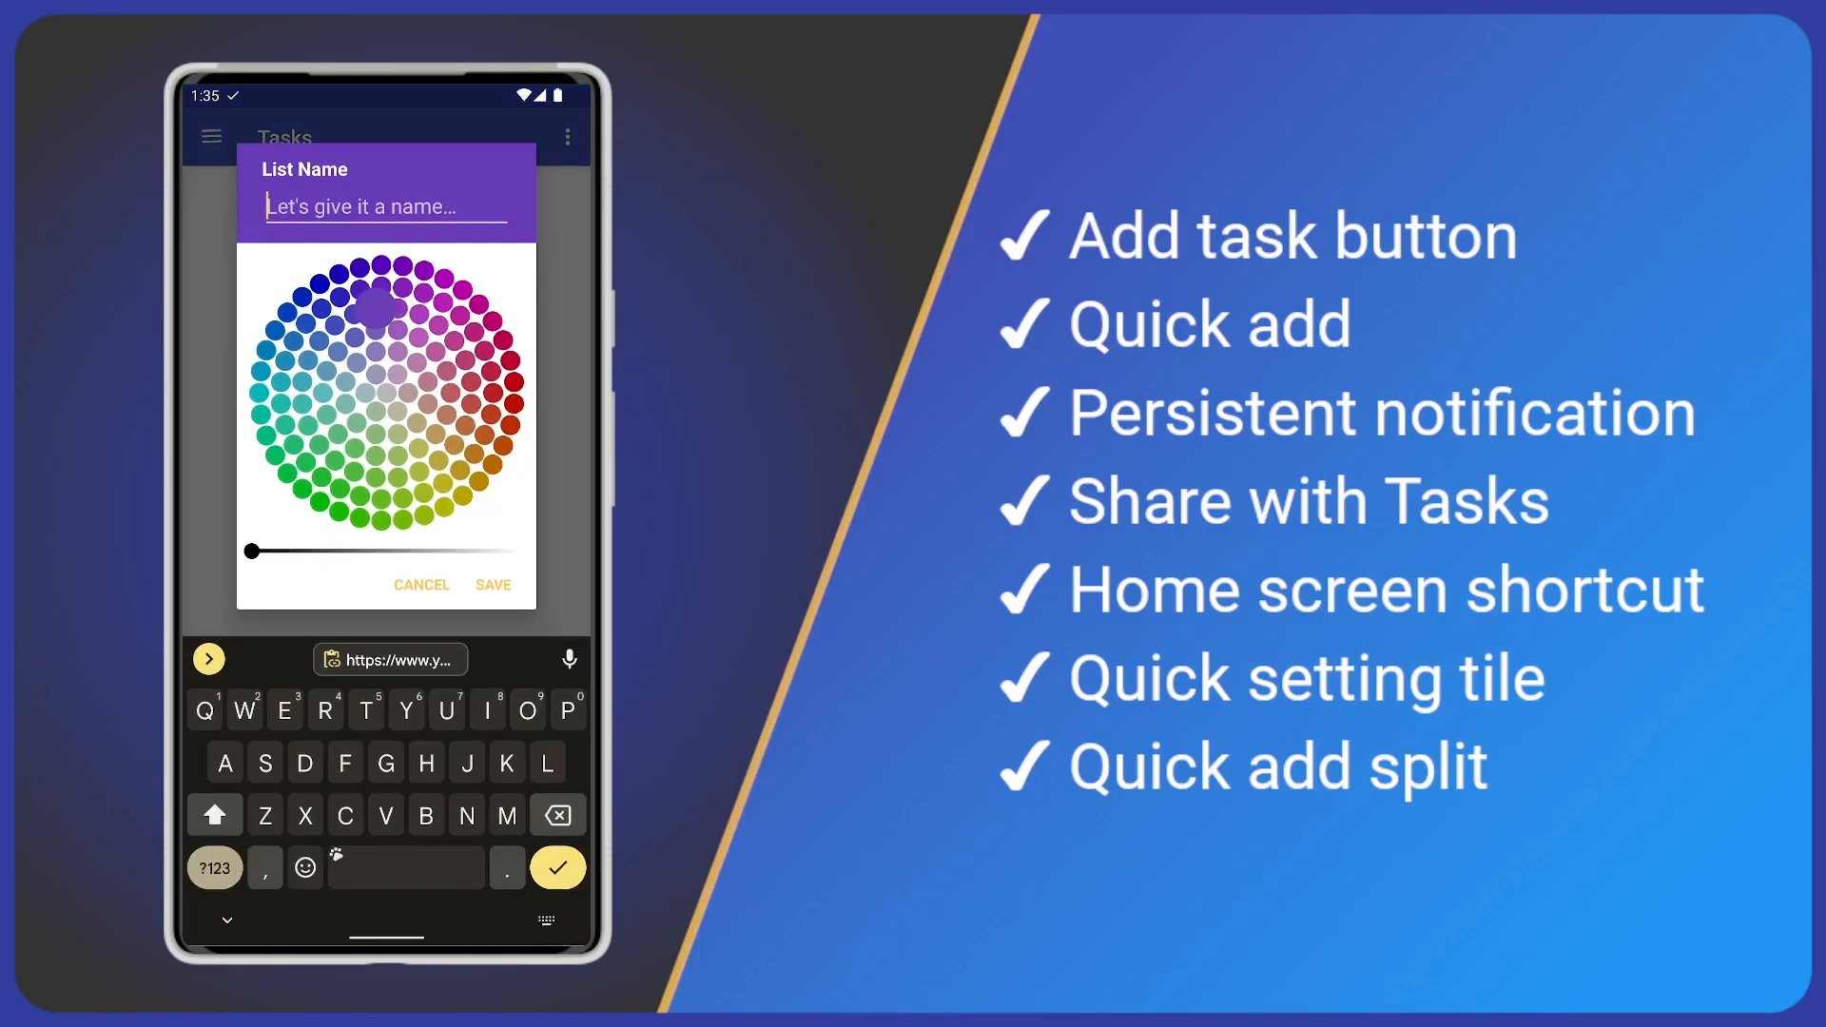
- Create the 'Adding tasks' list and begin its first task, 'New task'
type("Adding tas")
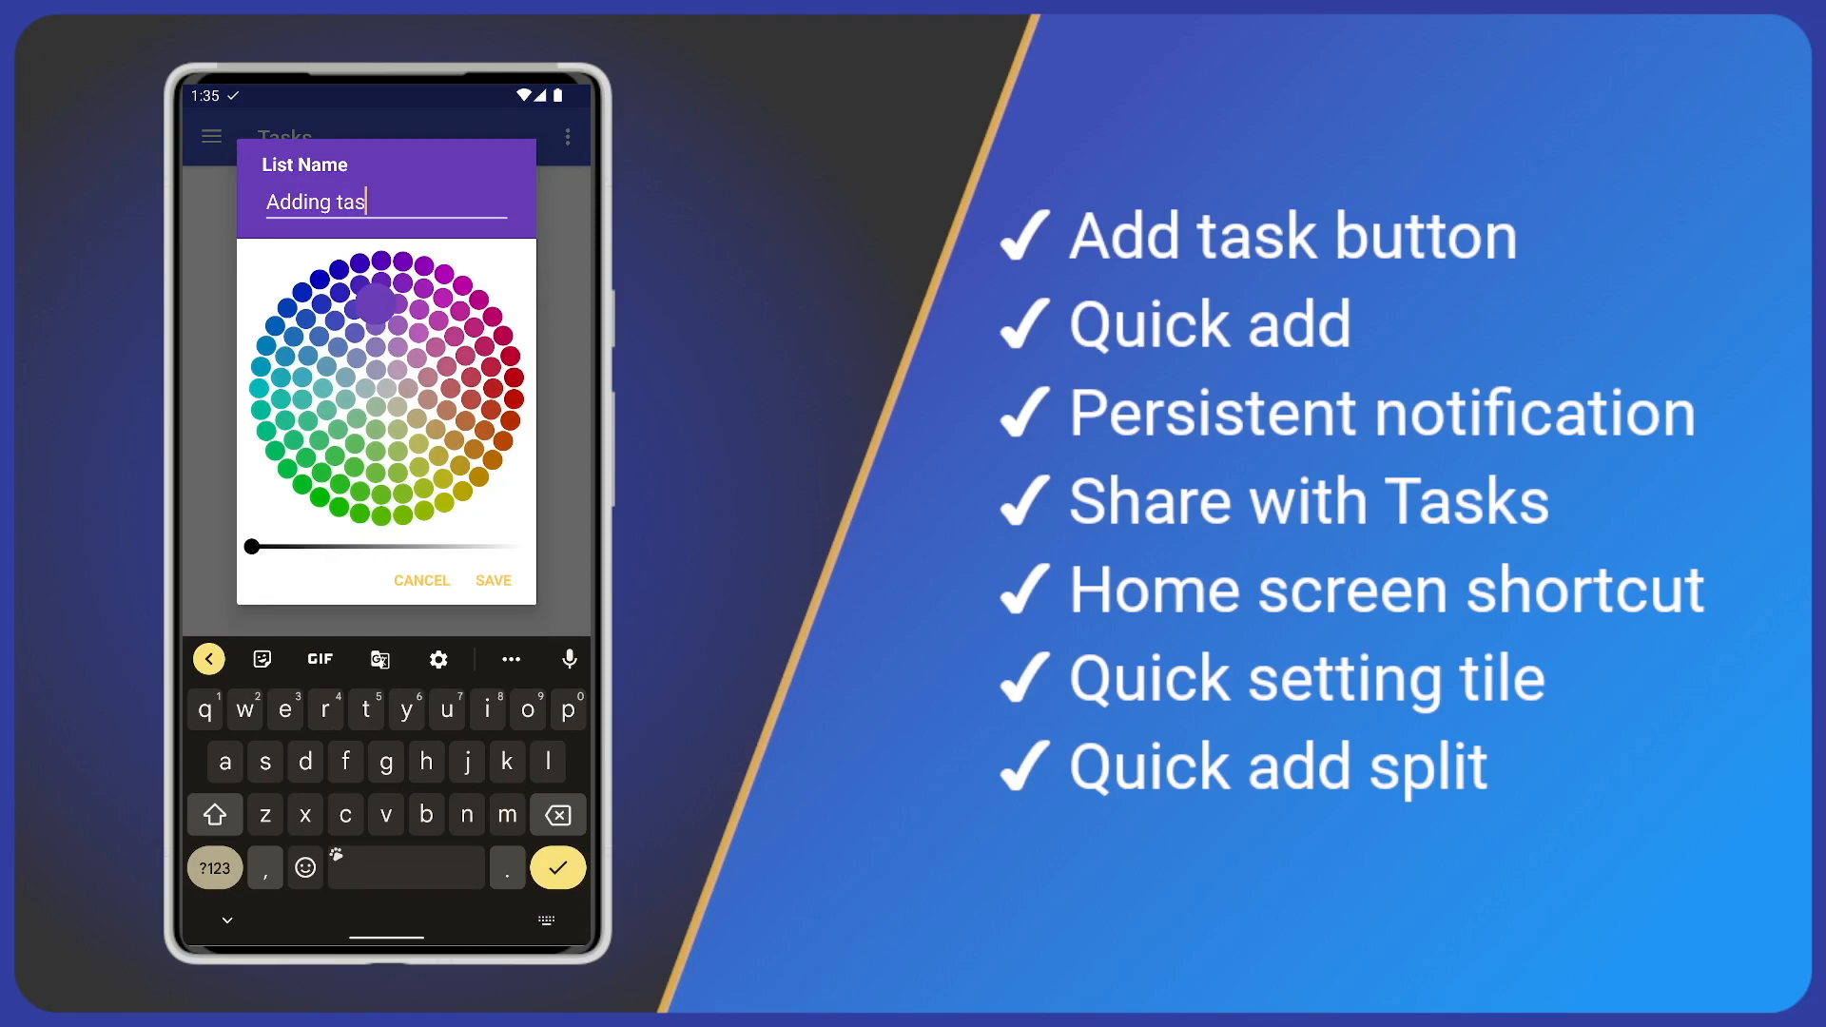
left_click(494, 580)
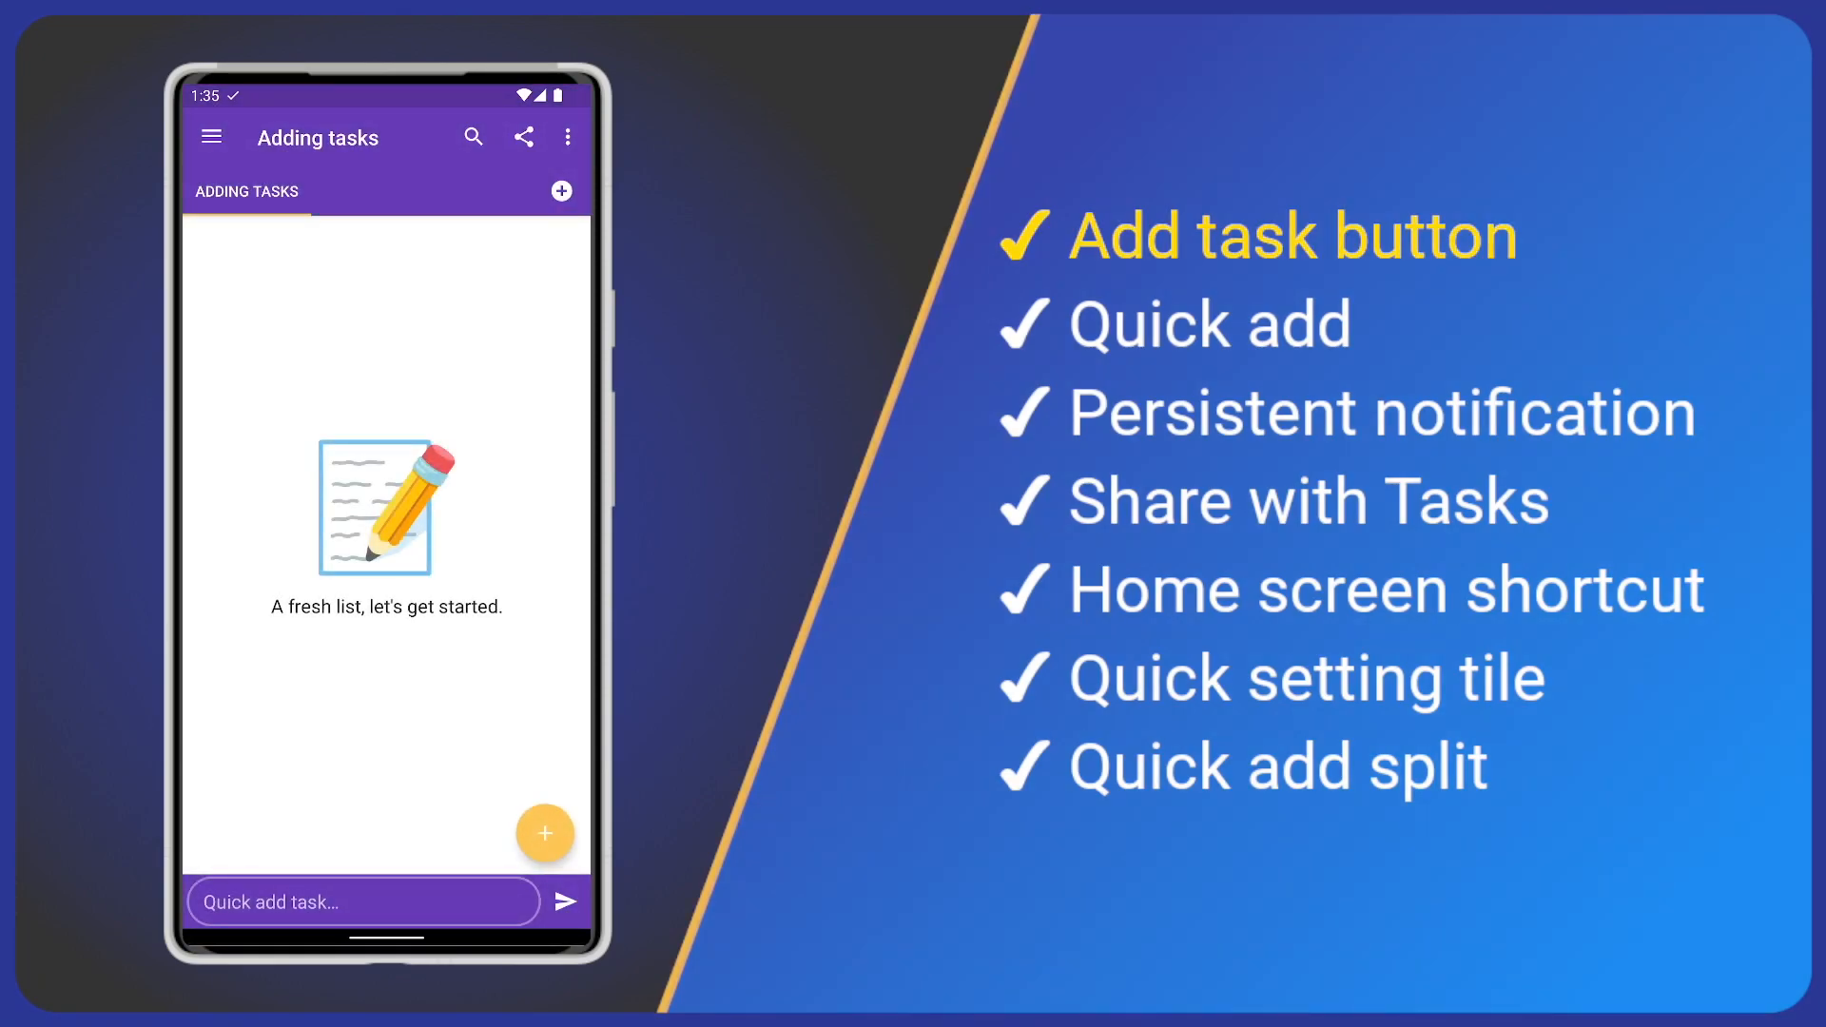
left_click(545, 833)
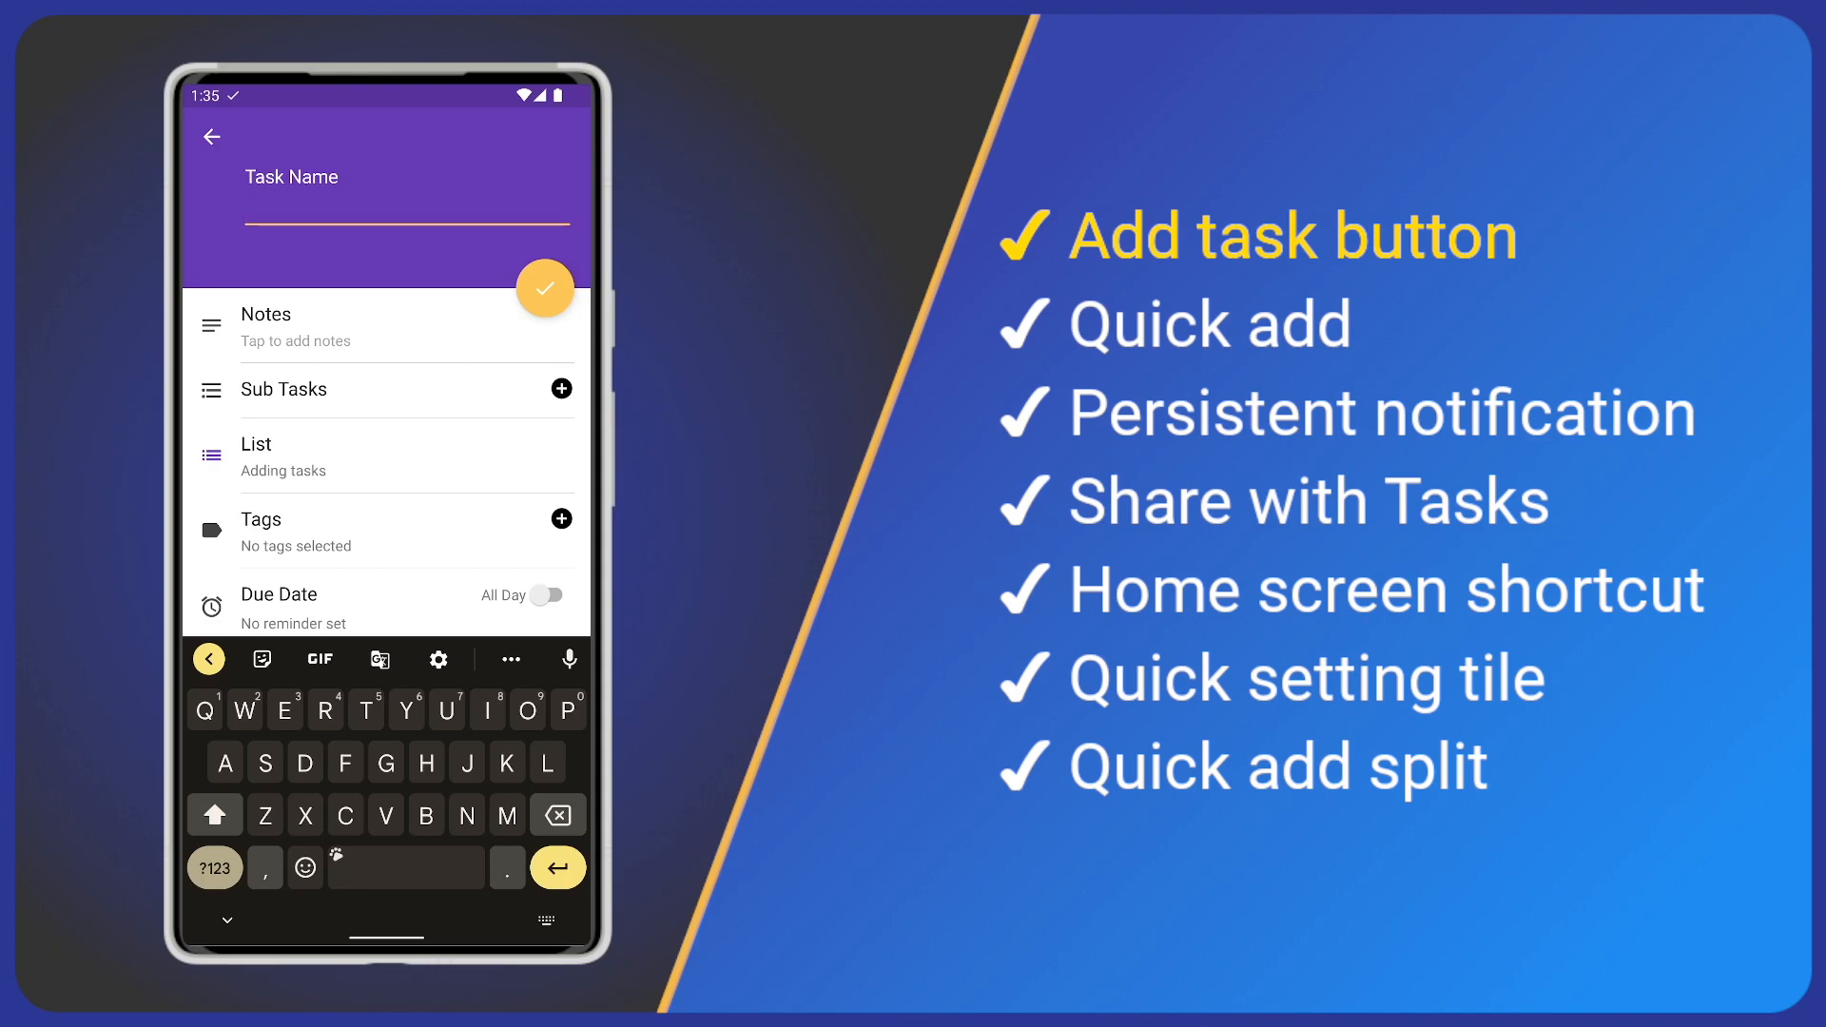
type("New t")
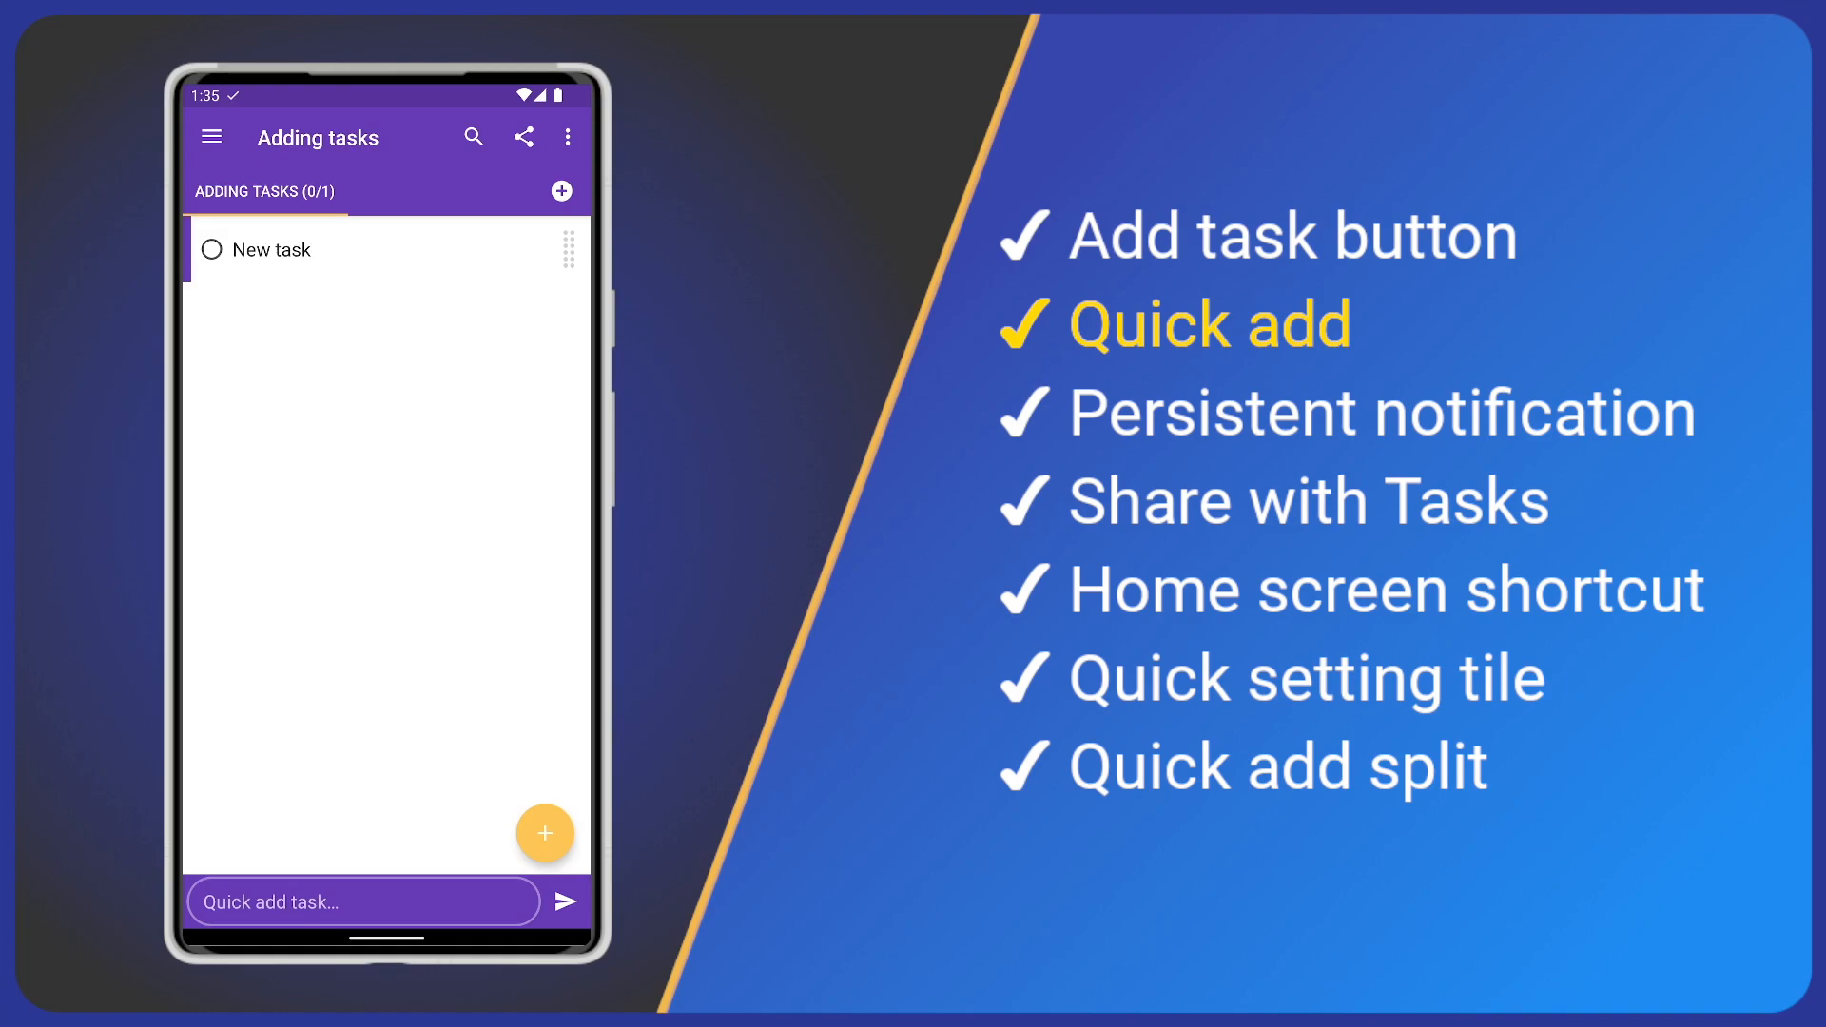
- Start a quick-add task from the 'Quick add task…' bar
left_click(360, 902)
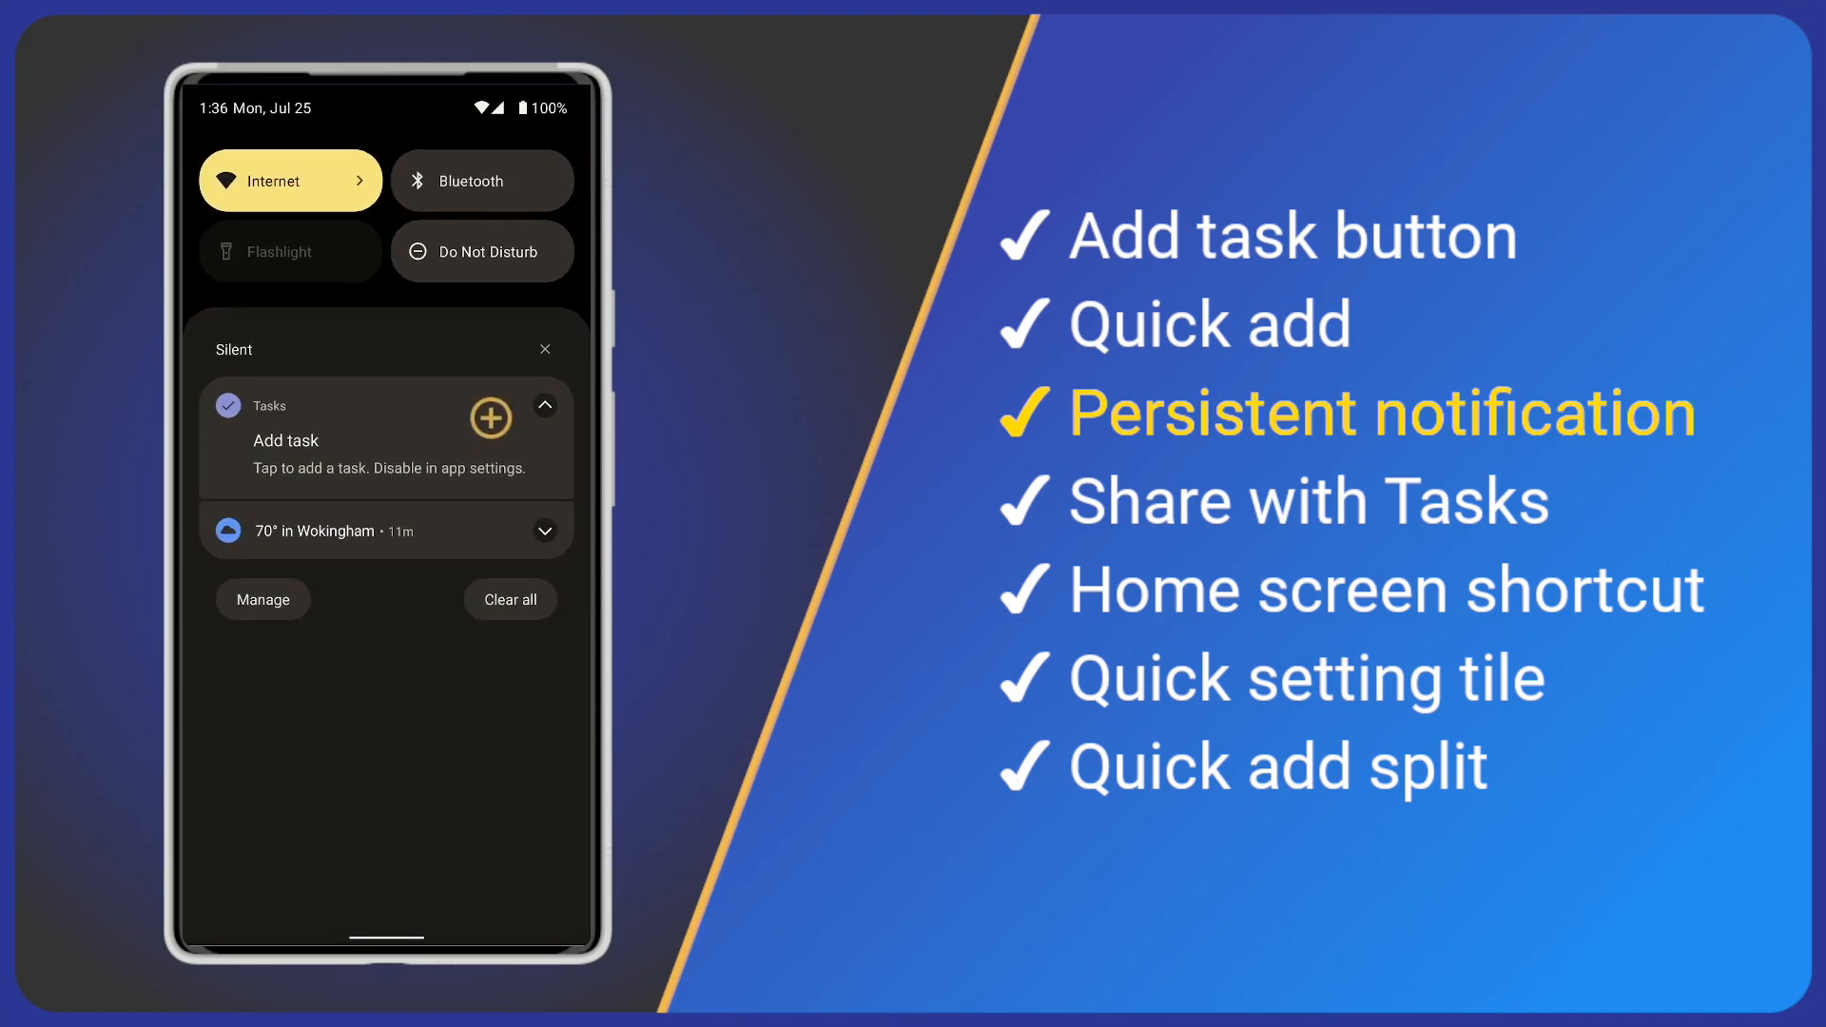
- From the 'Add task' notification, create and save the 'Persistent notification' task
left_click(490, 418)
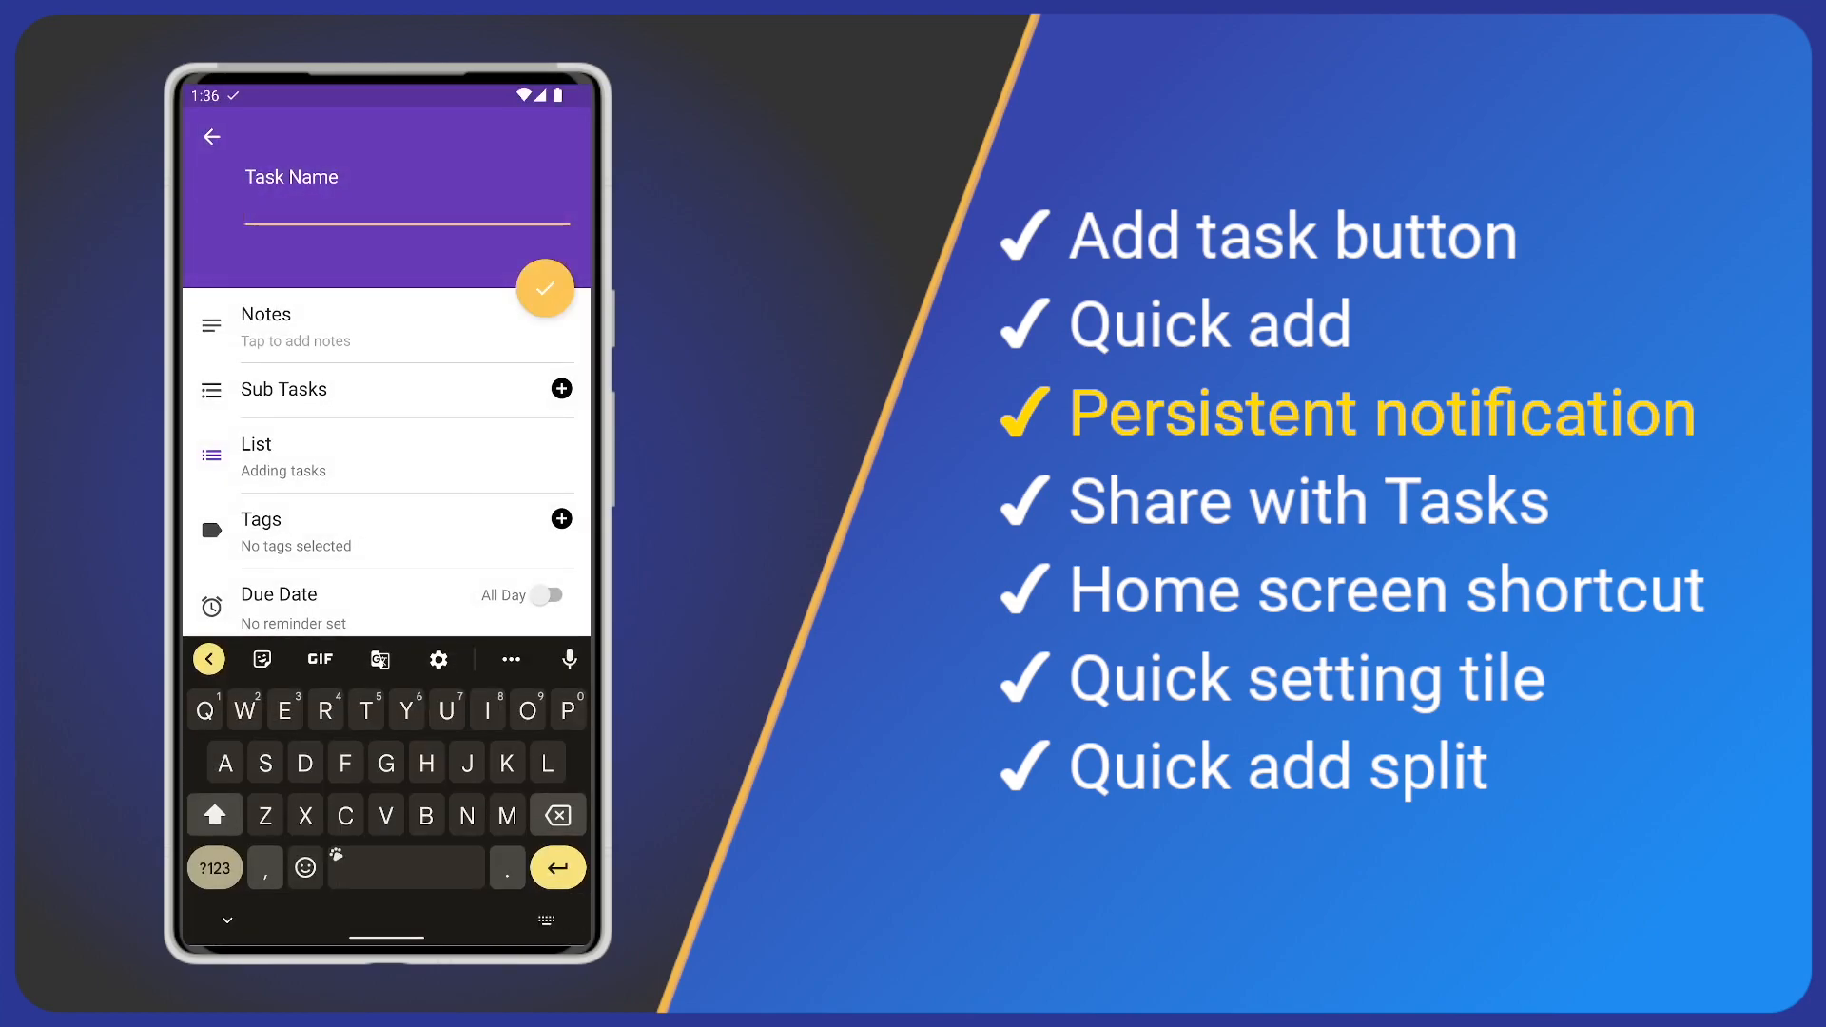
type("Persistent notification")
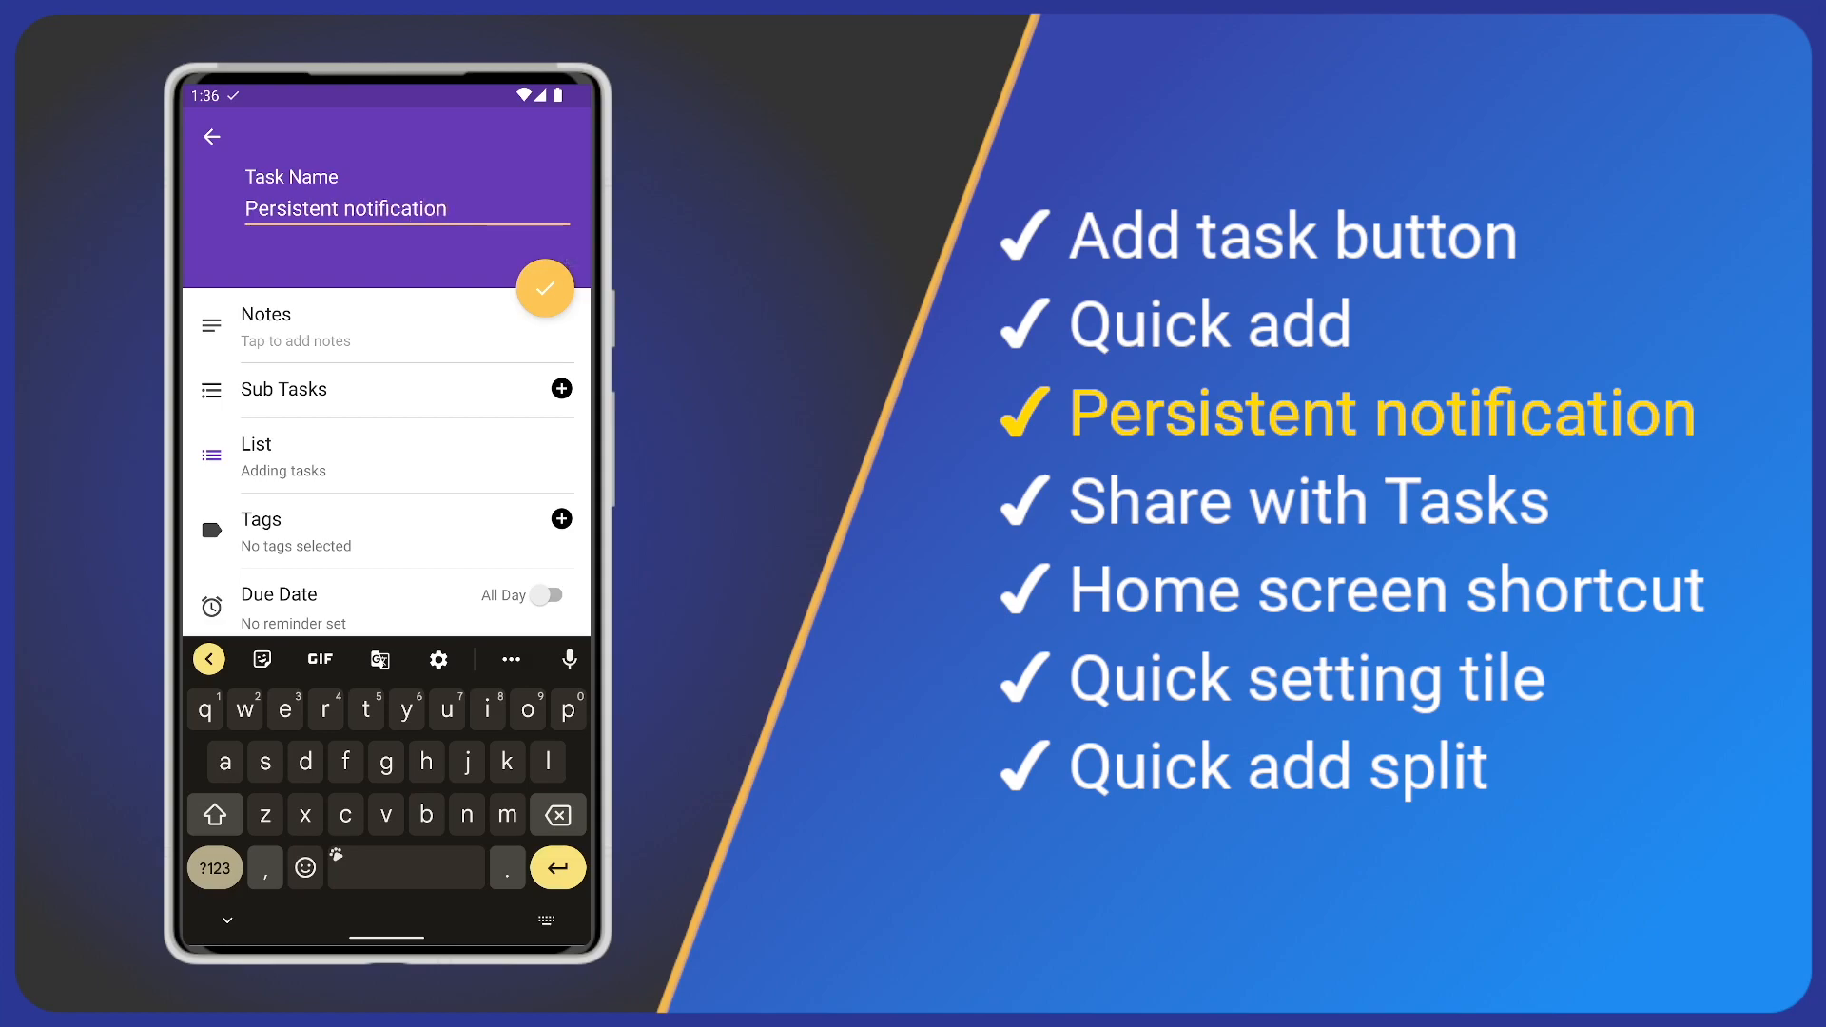
left_click(544, 288)
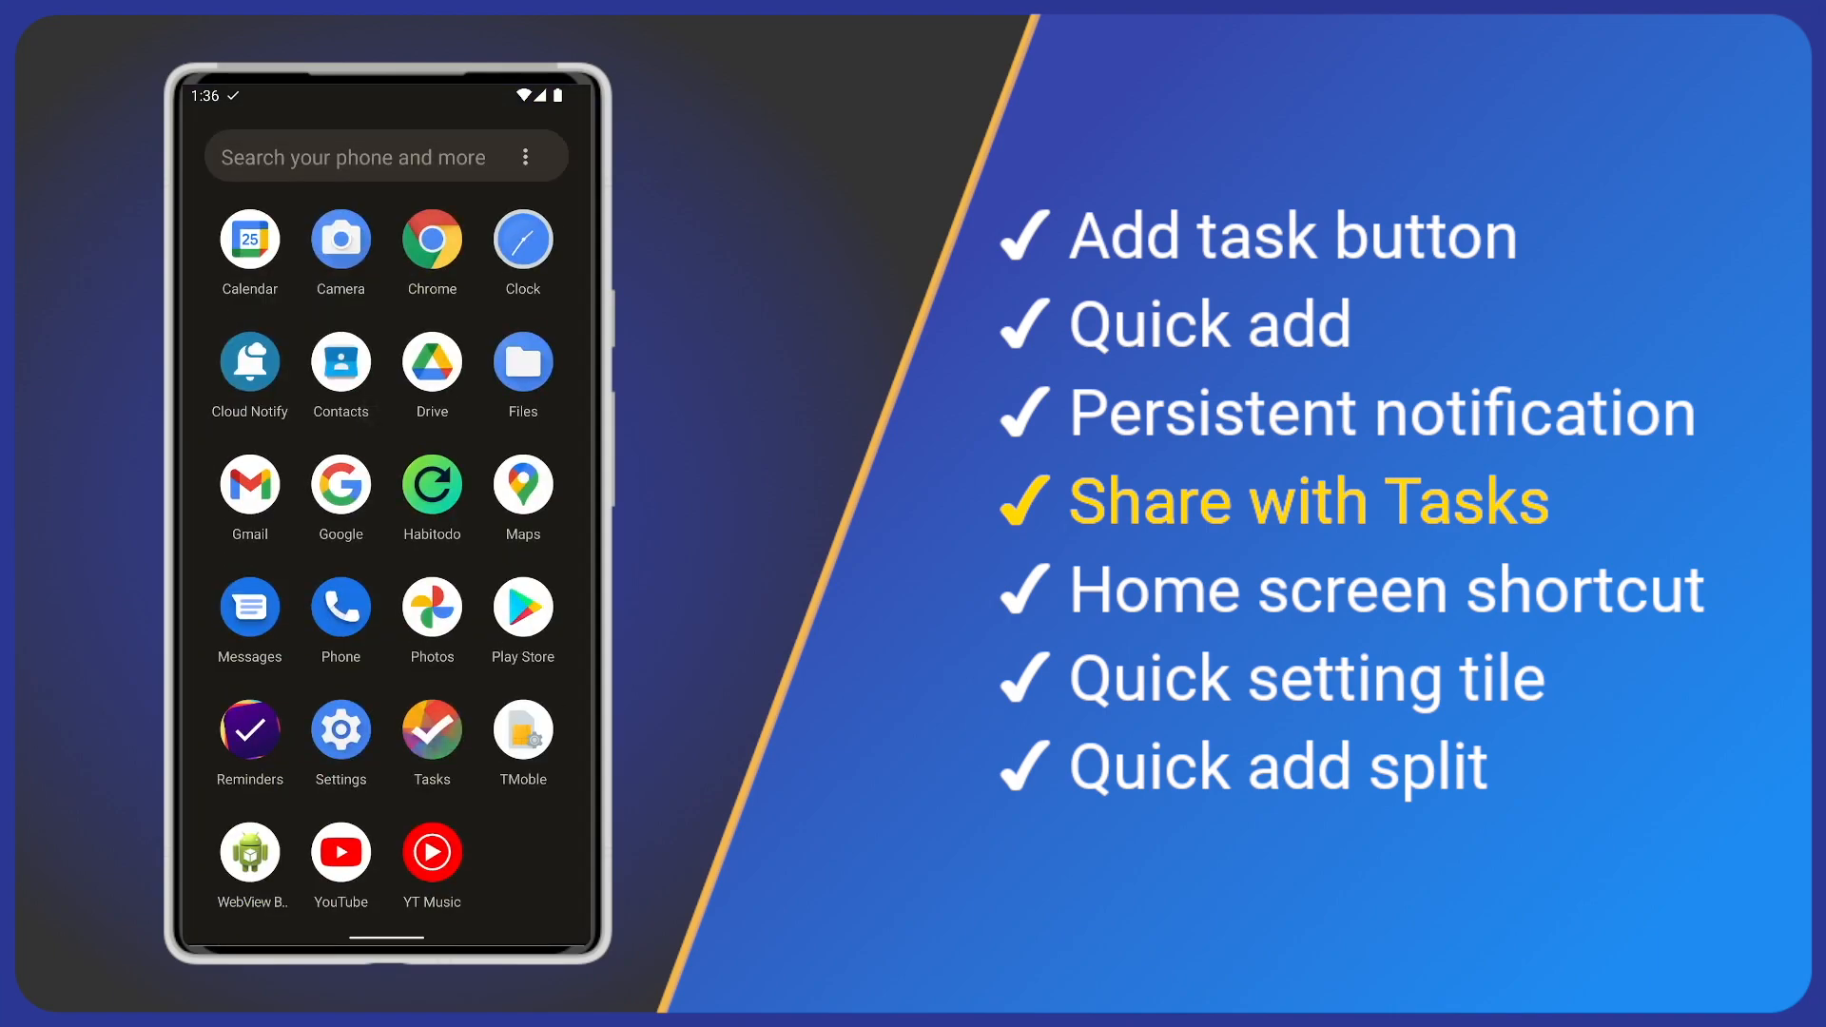
- Launch Chrome and share the pocketbrilliance.com page to Tasks
left_click(432, 239)
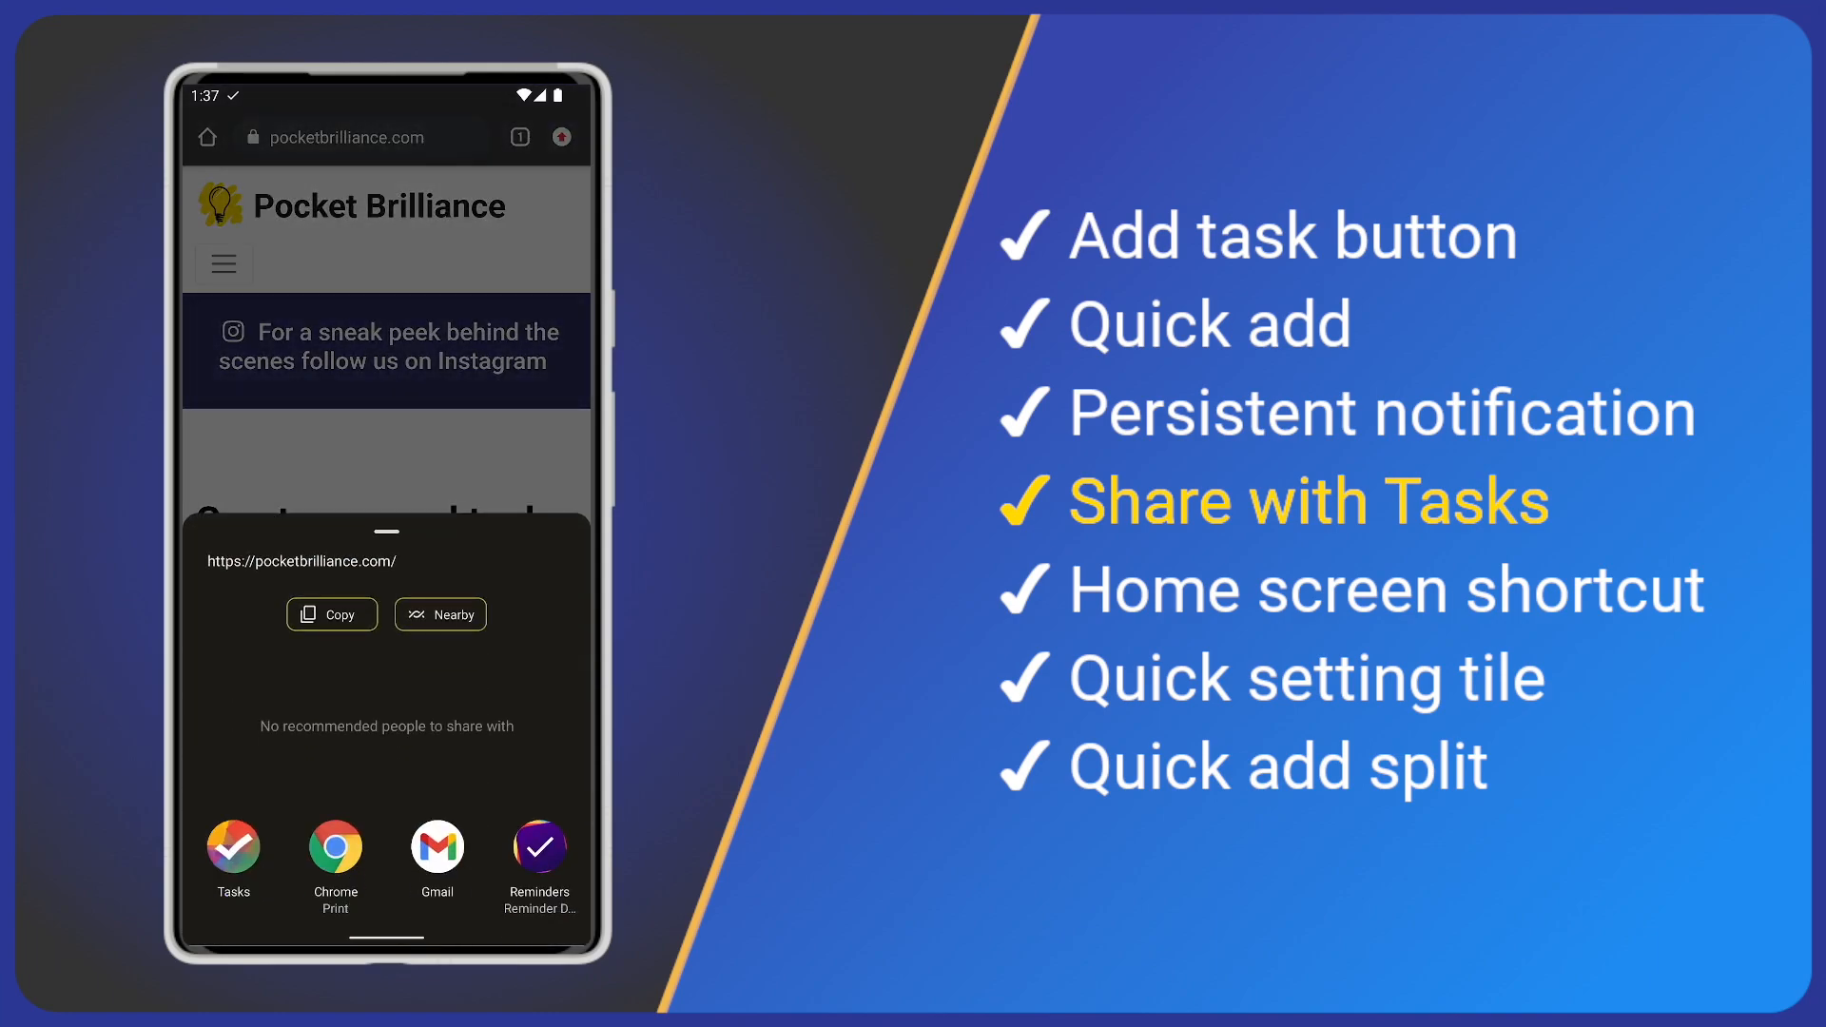
left_click(233, 846)
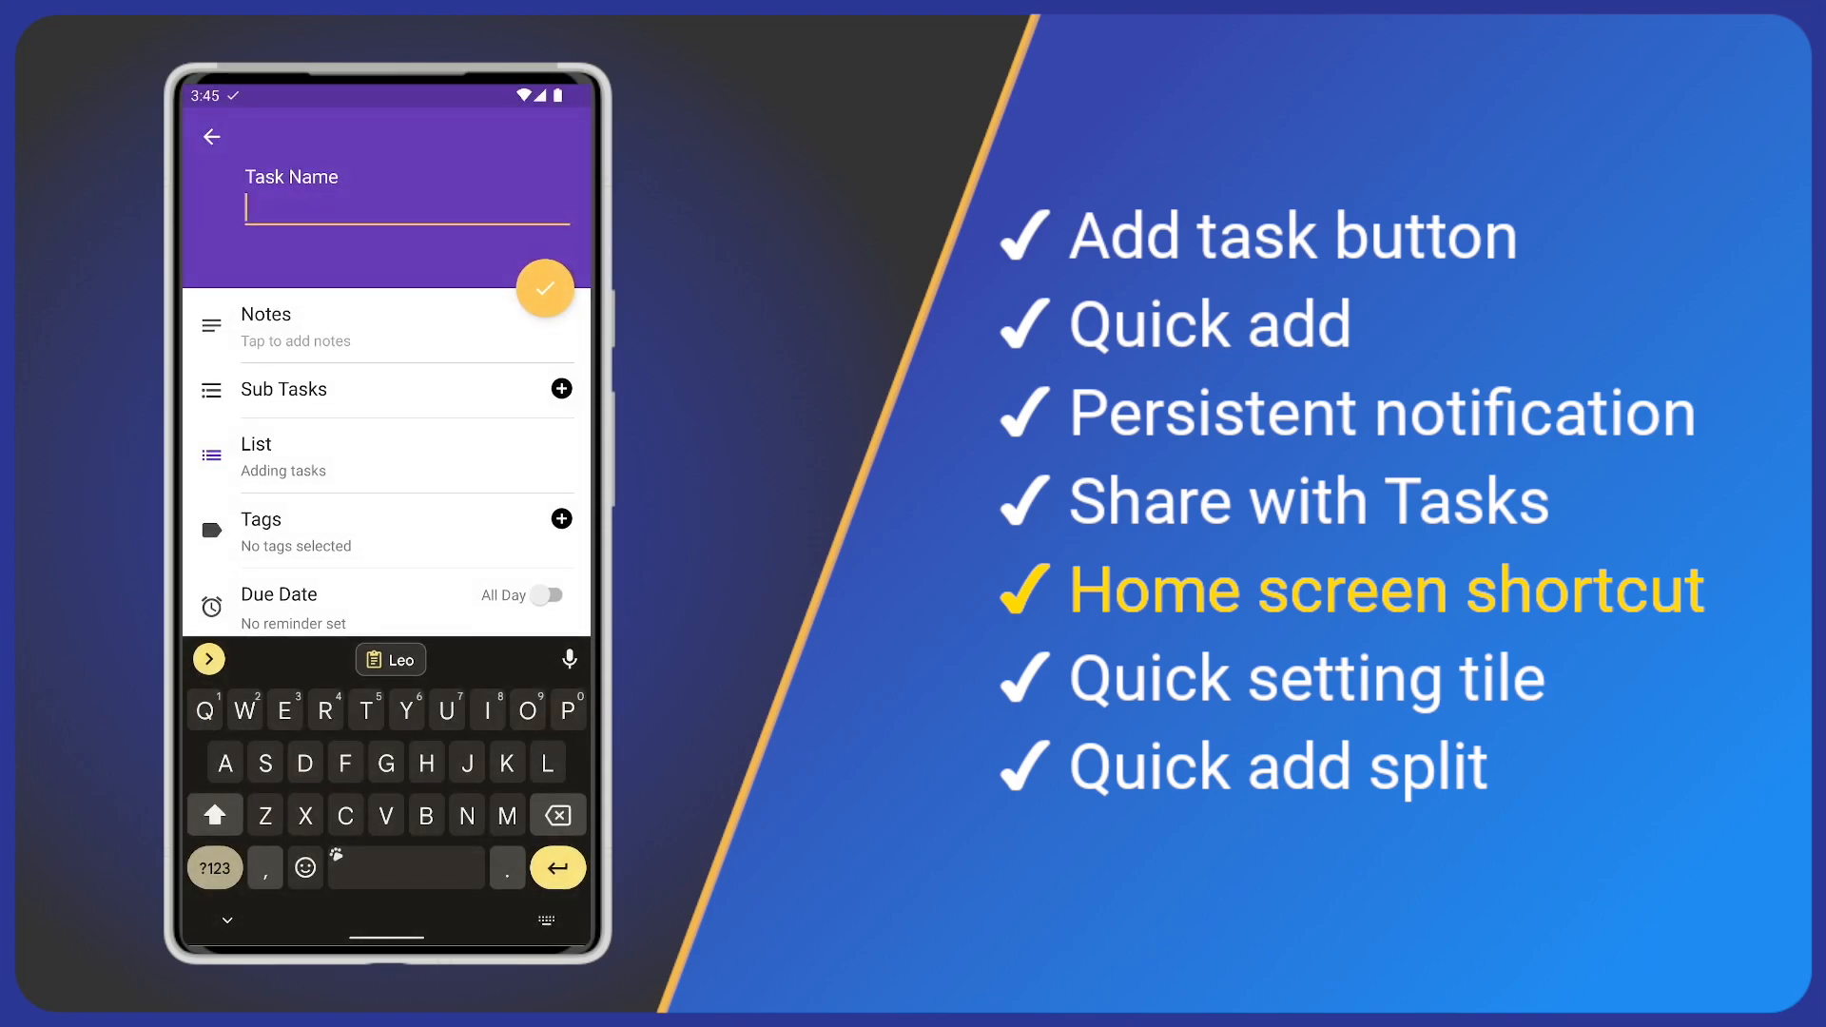
- Use the home-screen 'New task' shortcut to start a task named 'Shortcut'
type("App icon")
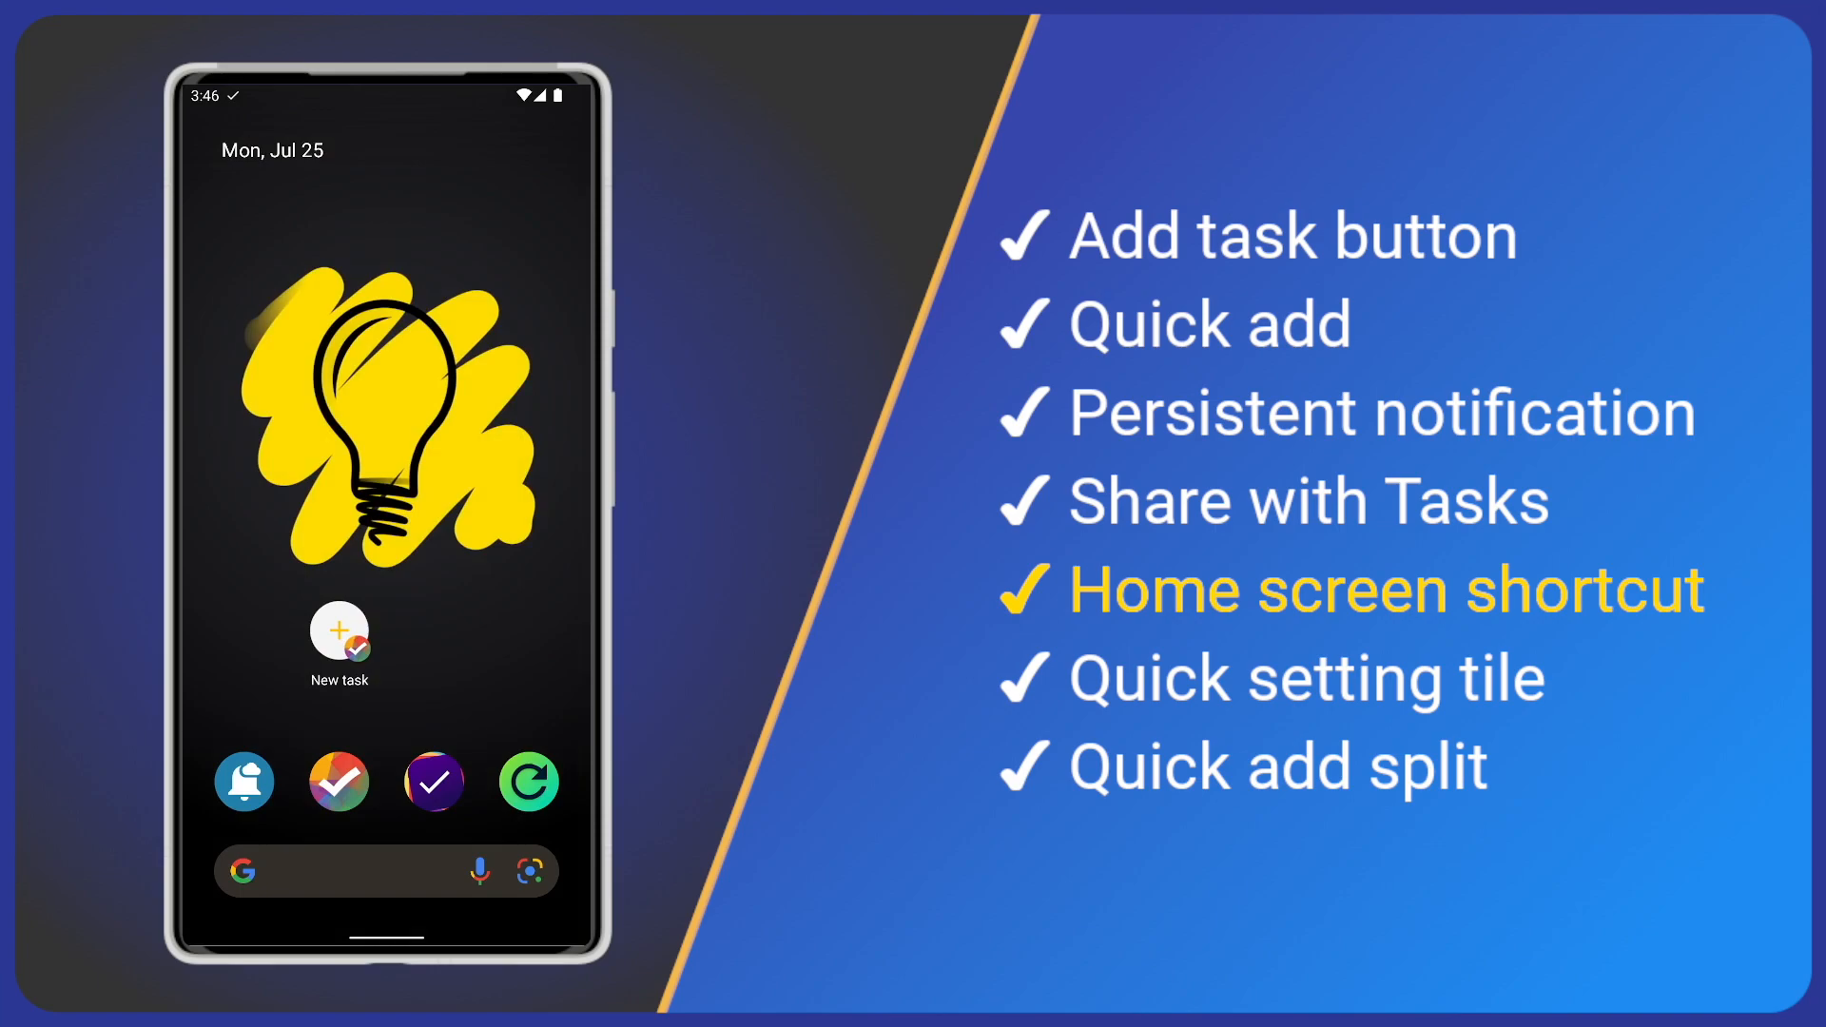
left_click(339, 630)
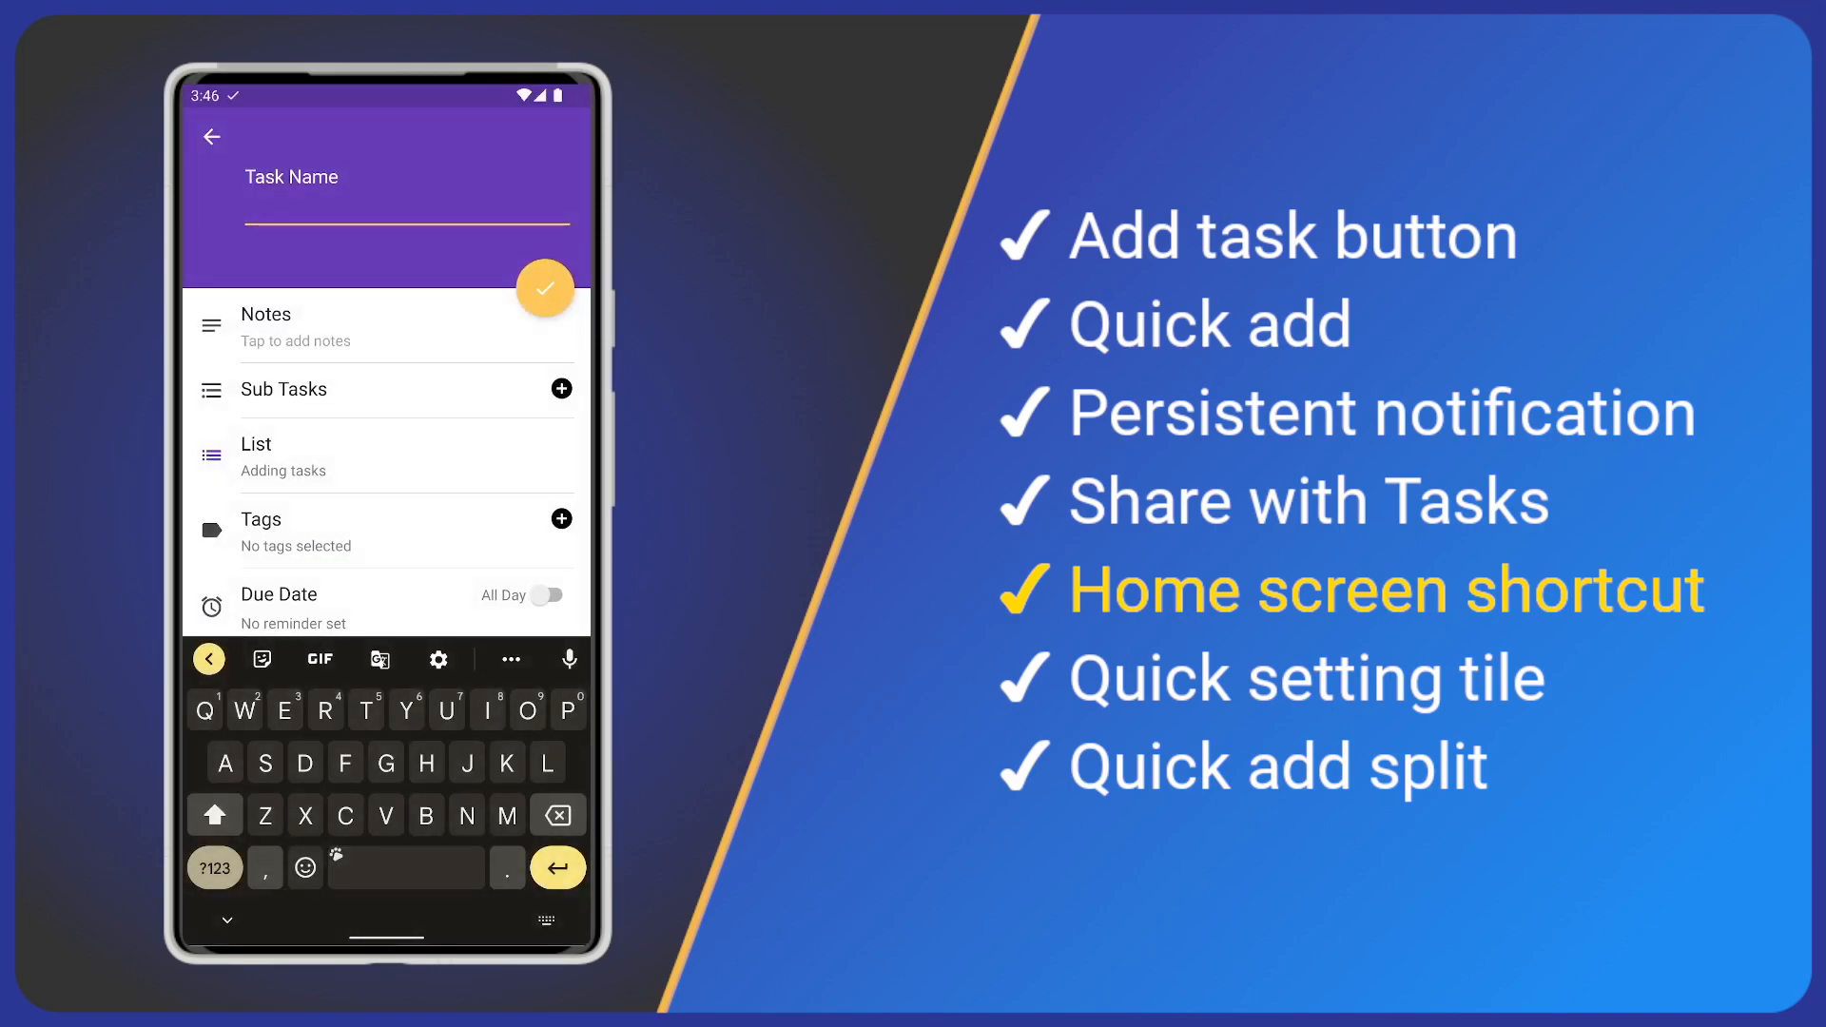
type("Shortcut")
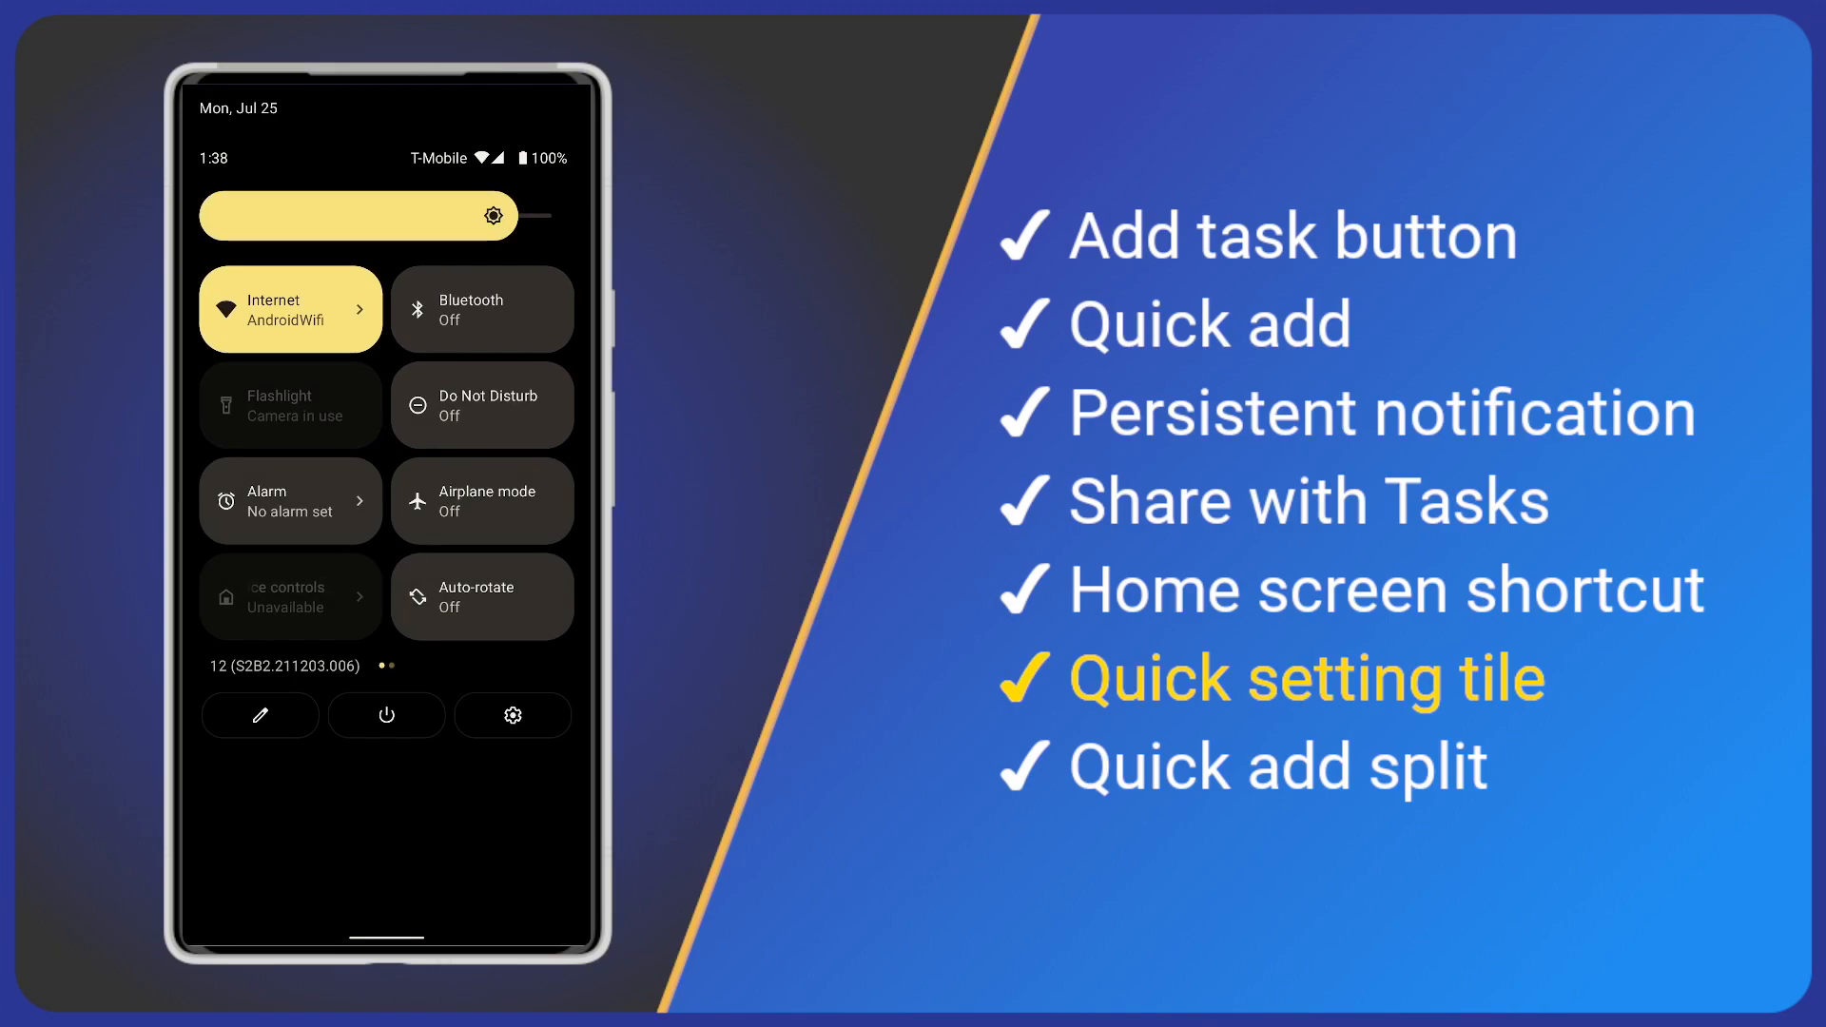
- Drag the 'New task – Tasks' tile from the tile editor into the active tiles
scroll("down", 3)
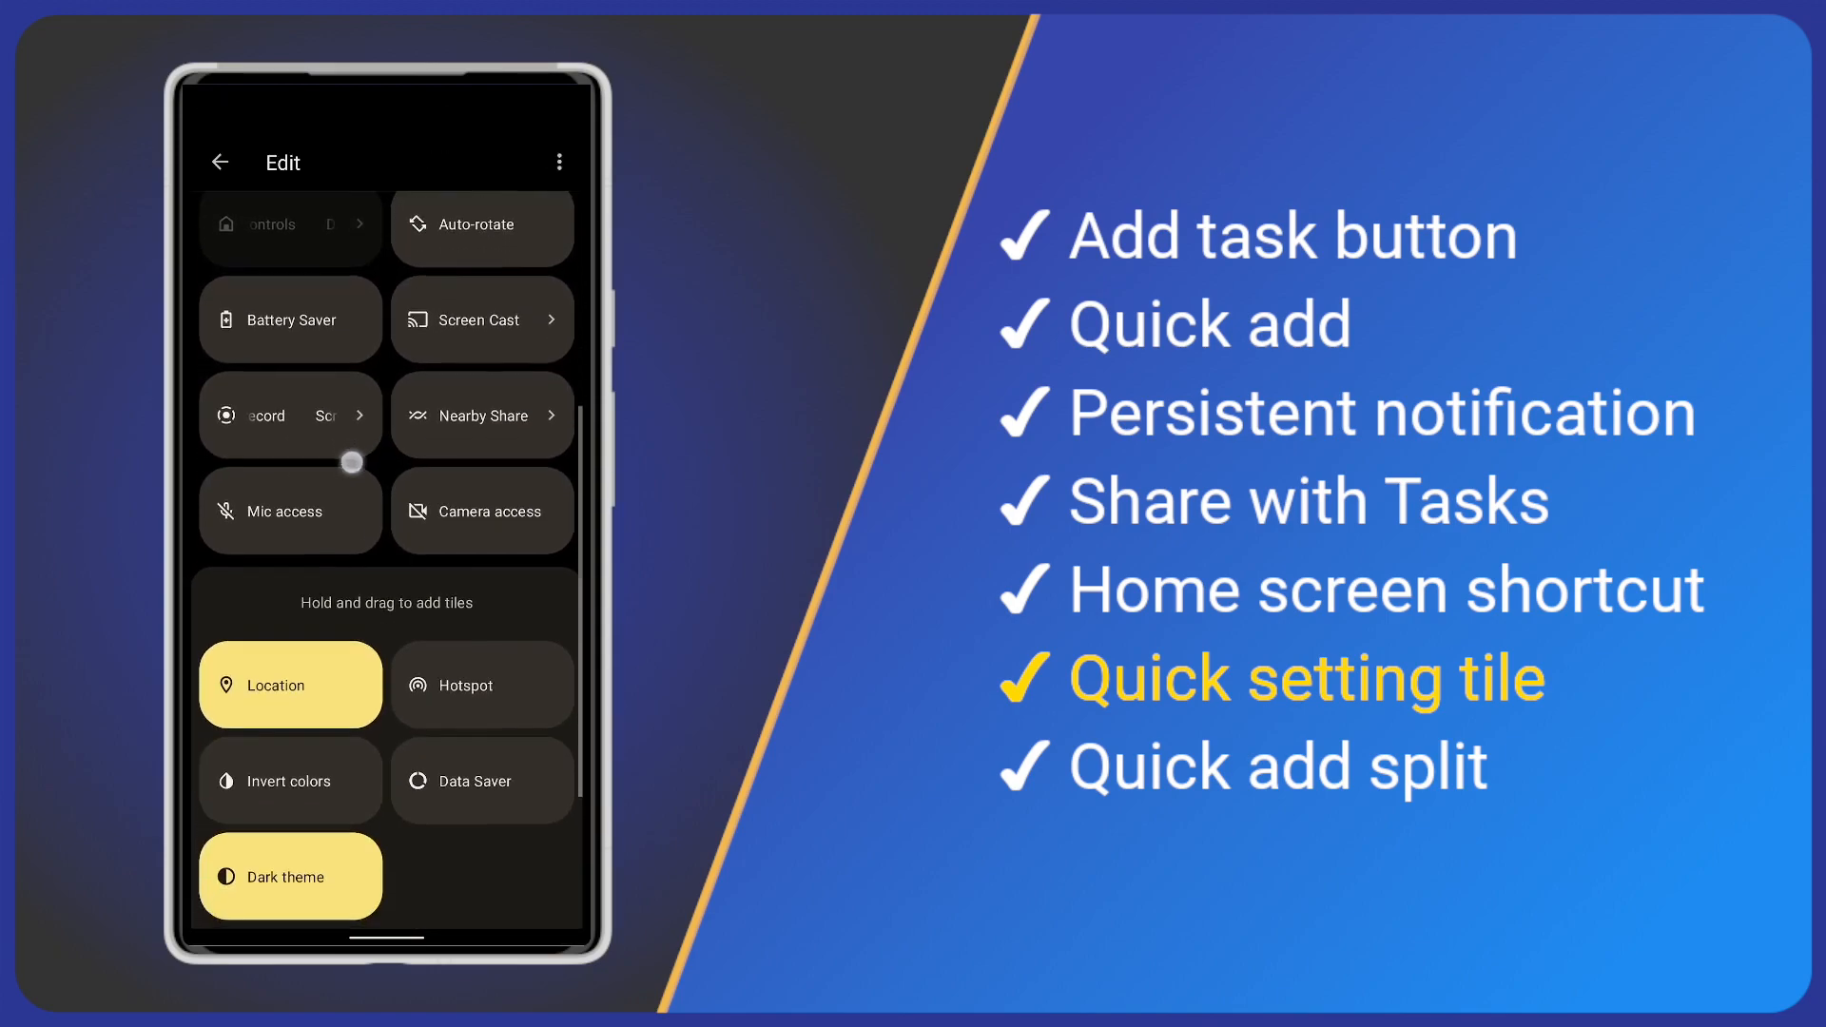
scroll("down", 3)
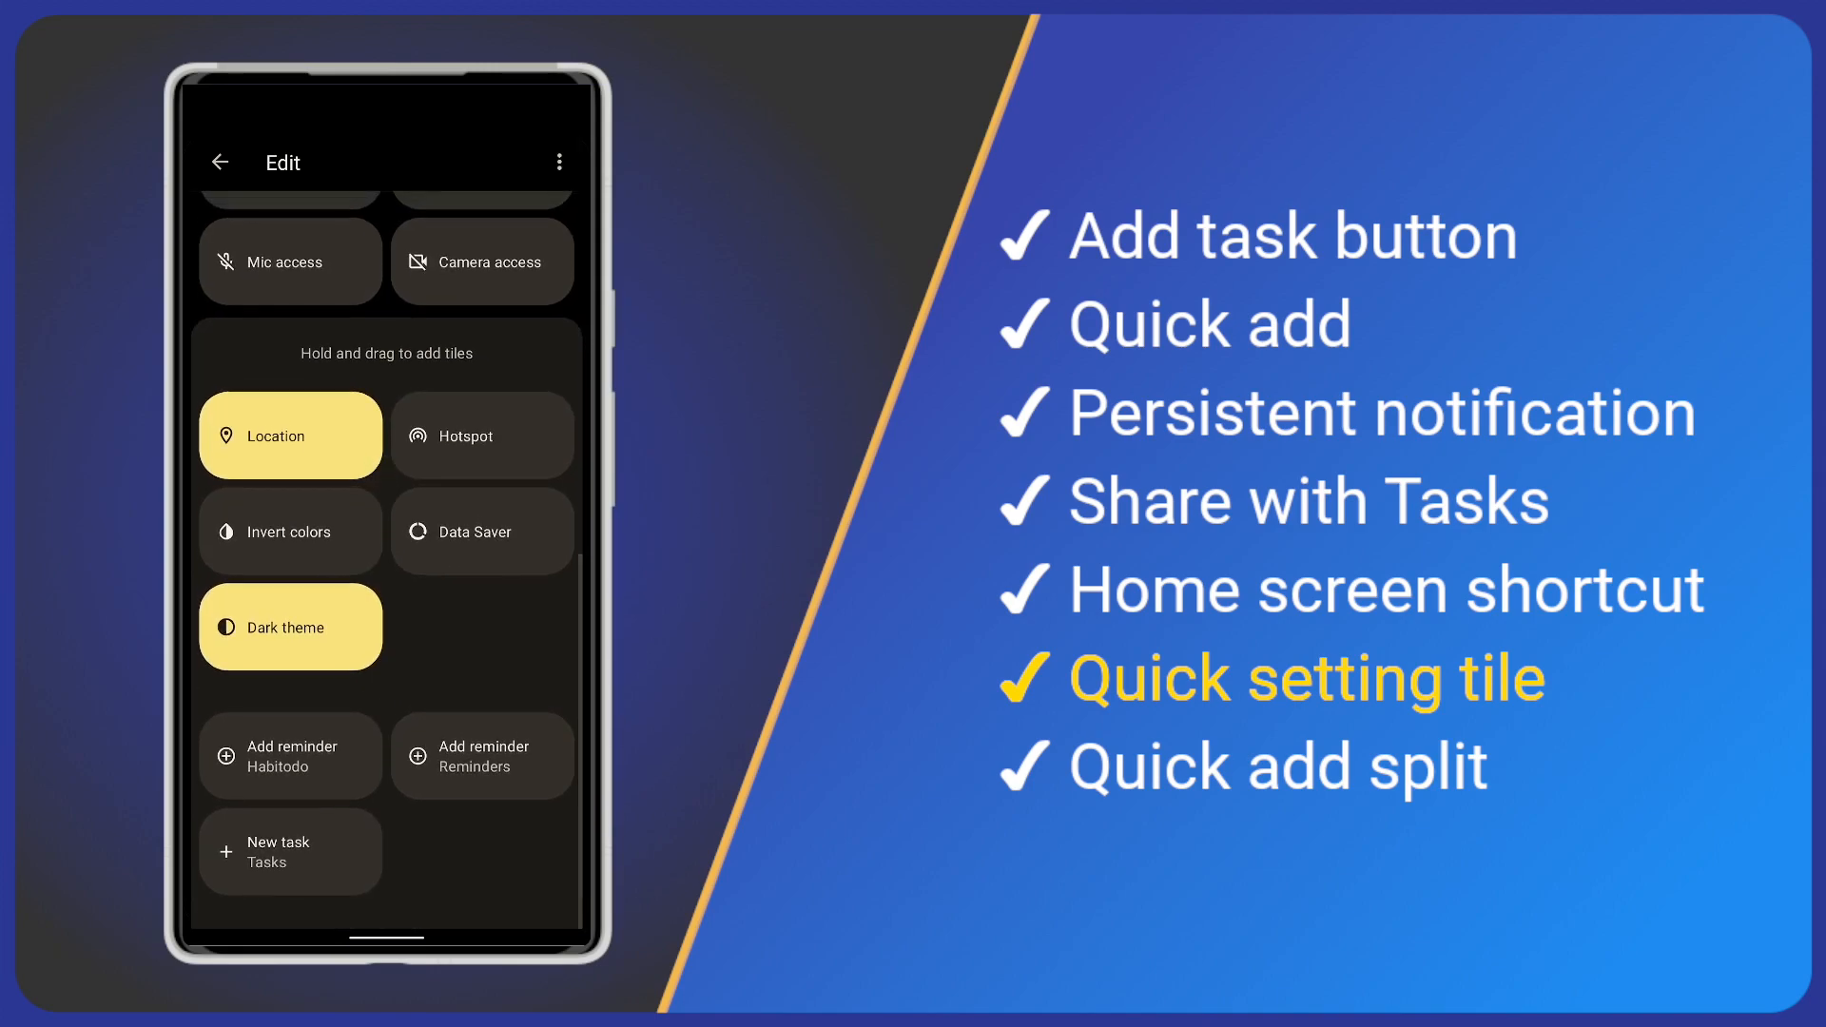
left_click_drag(290, 851, 330, 261)
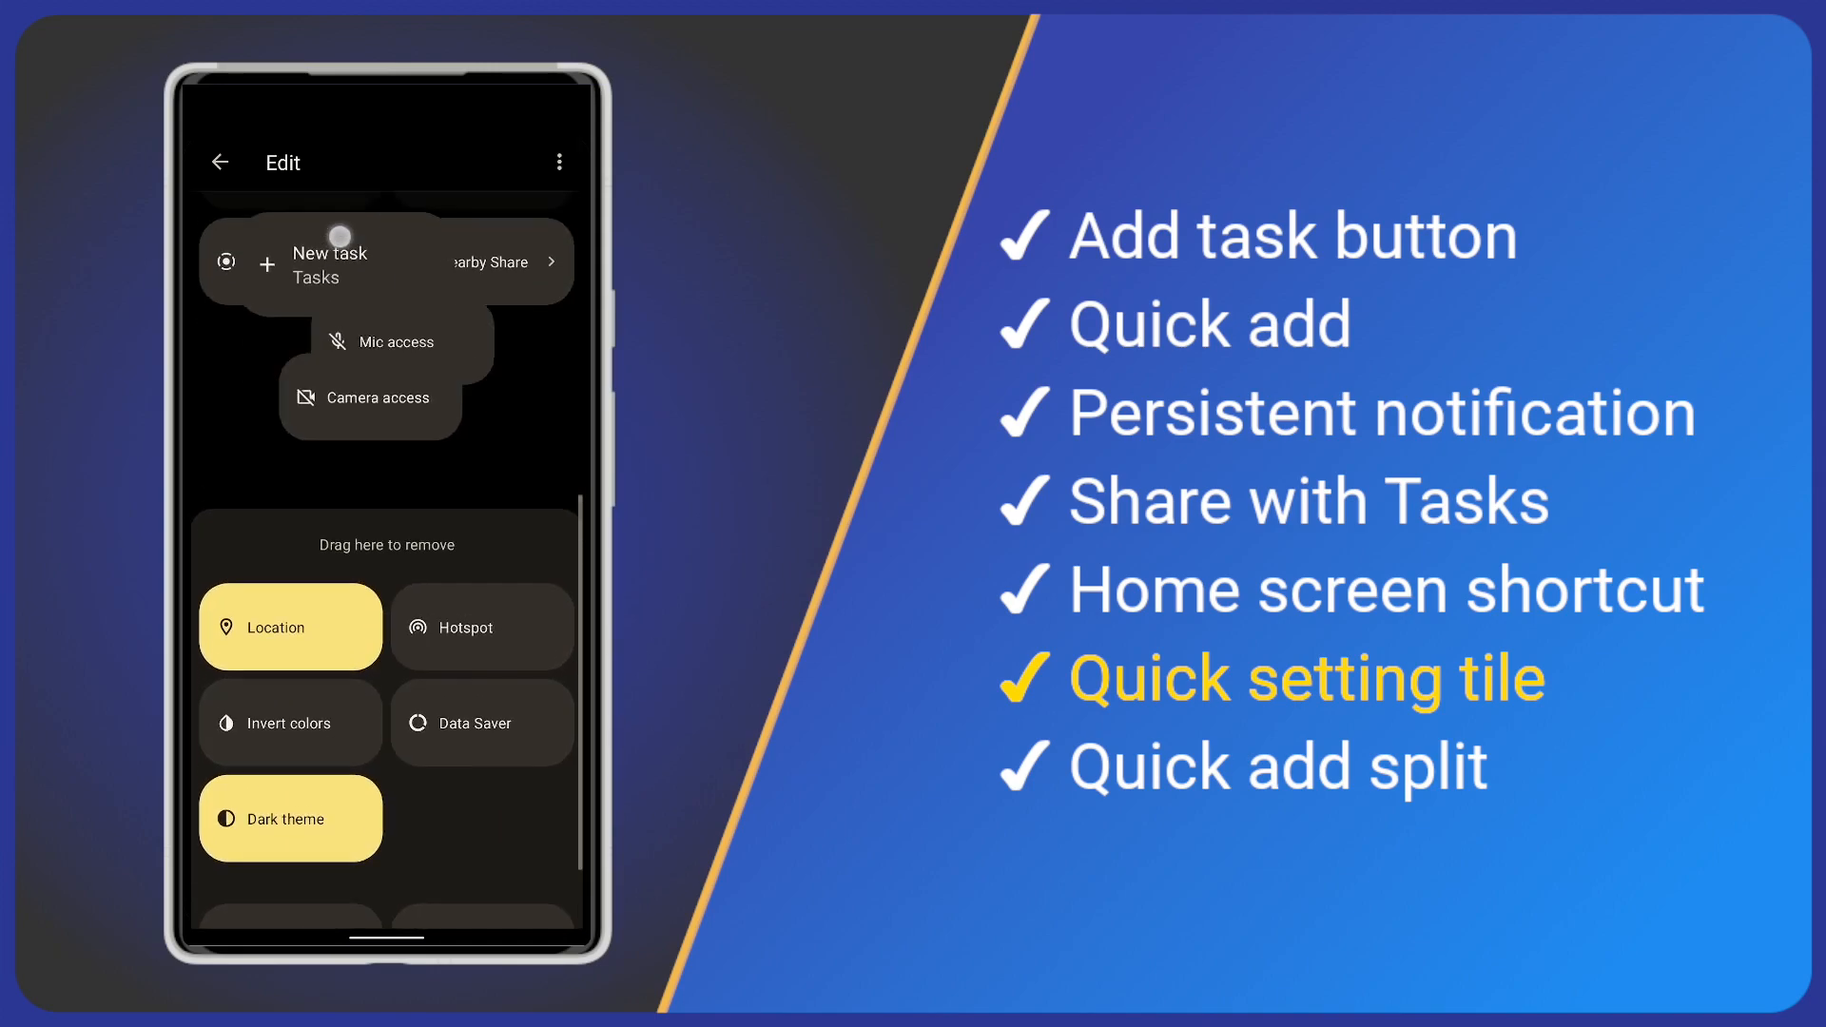
scroll("down", 3)
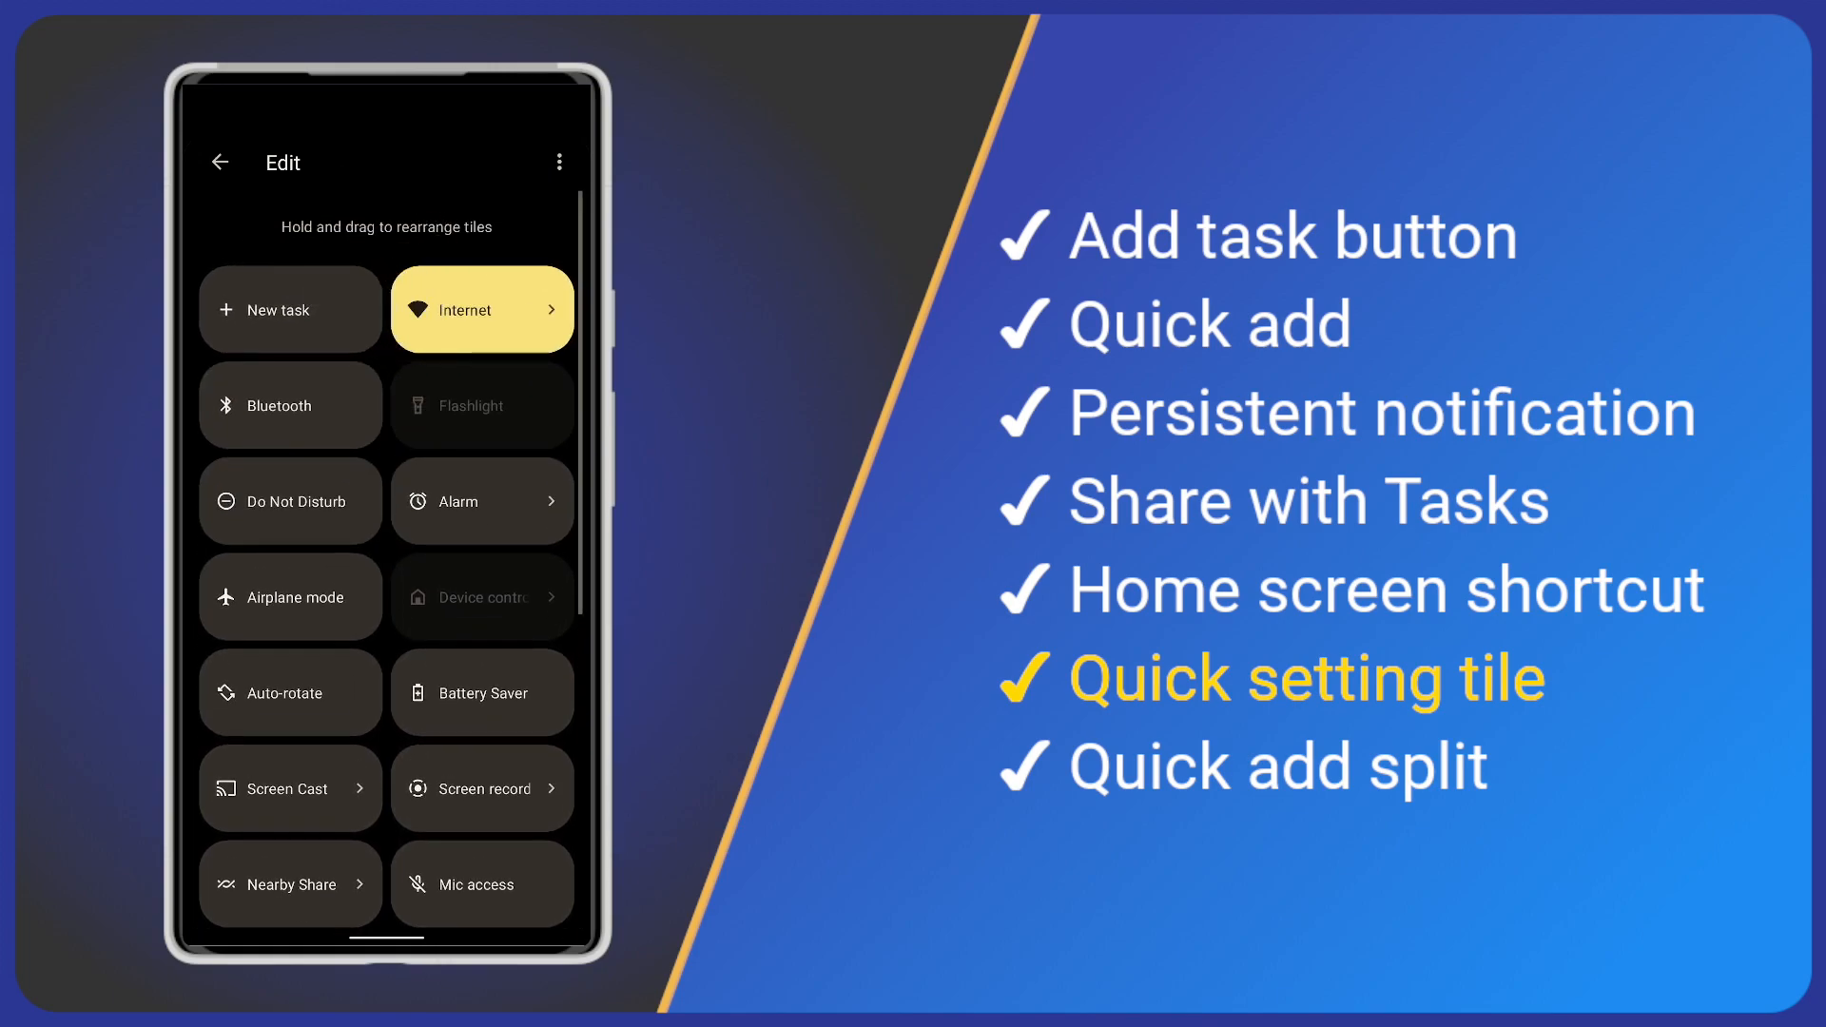
- Start a task from the New task tile and save it as 'Setting tile'
left_click(220, 162)
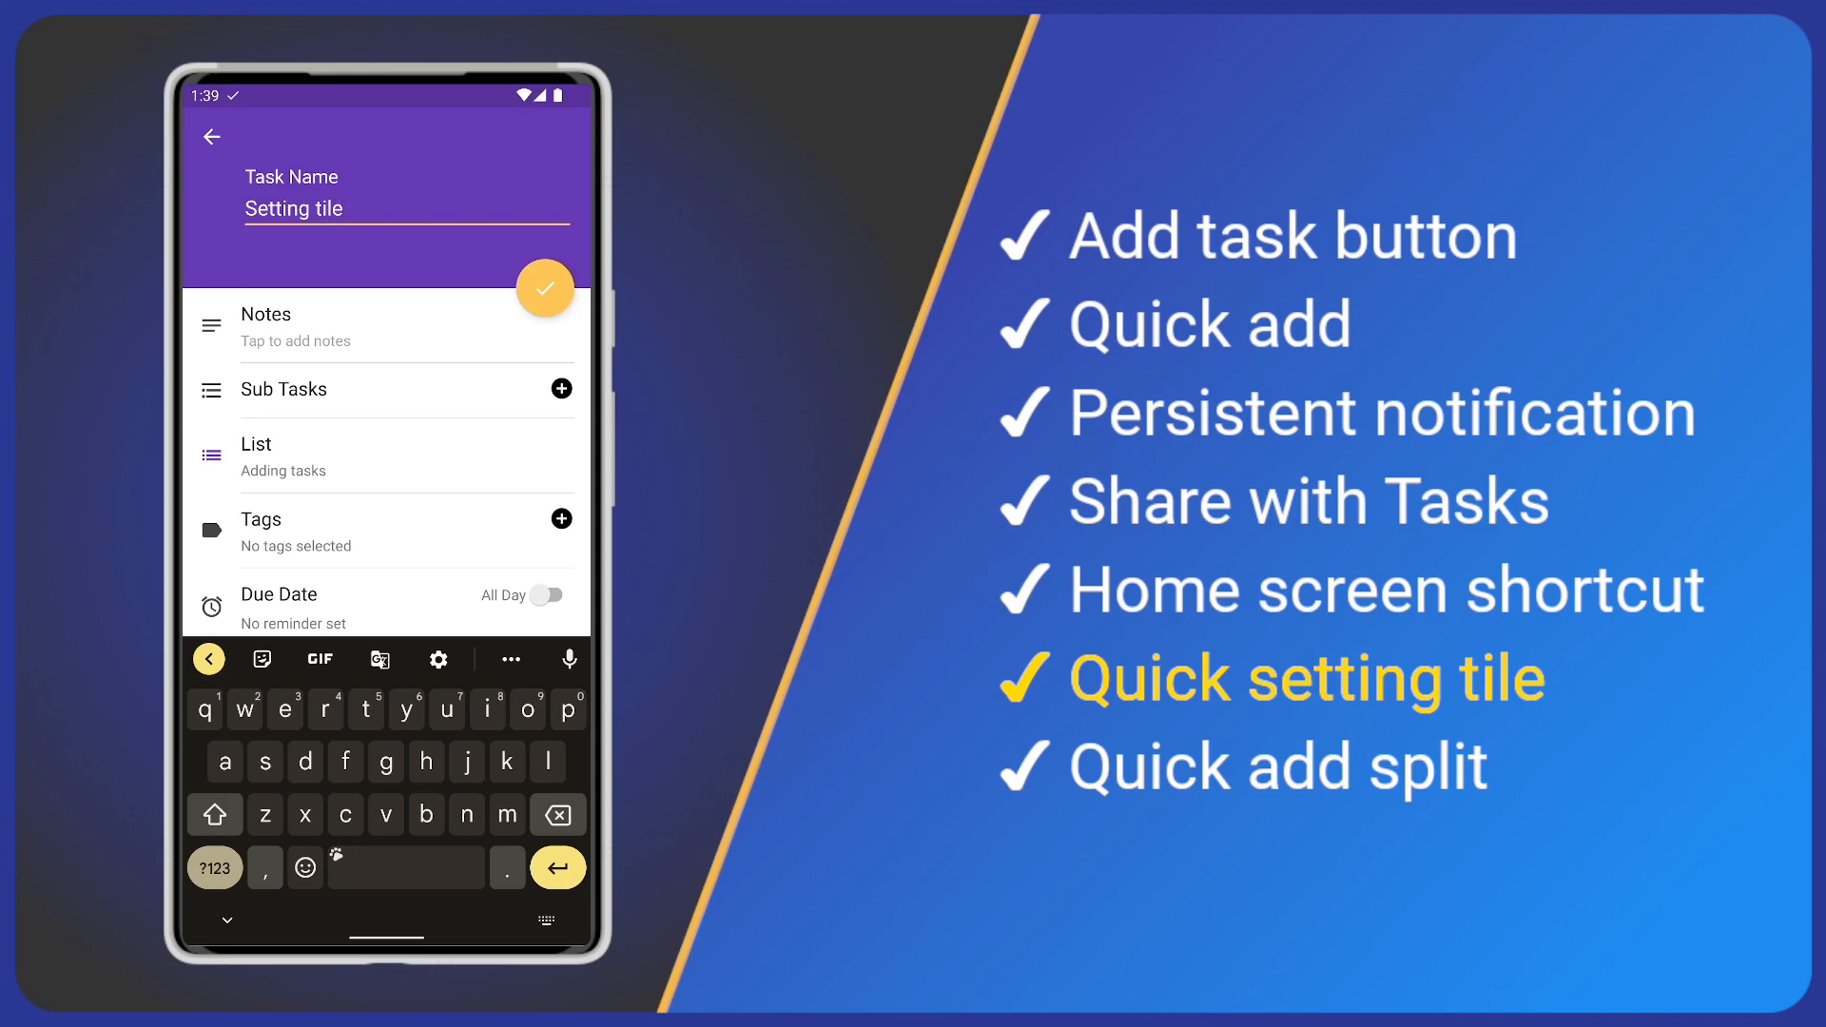
left_click(544, 288)
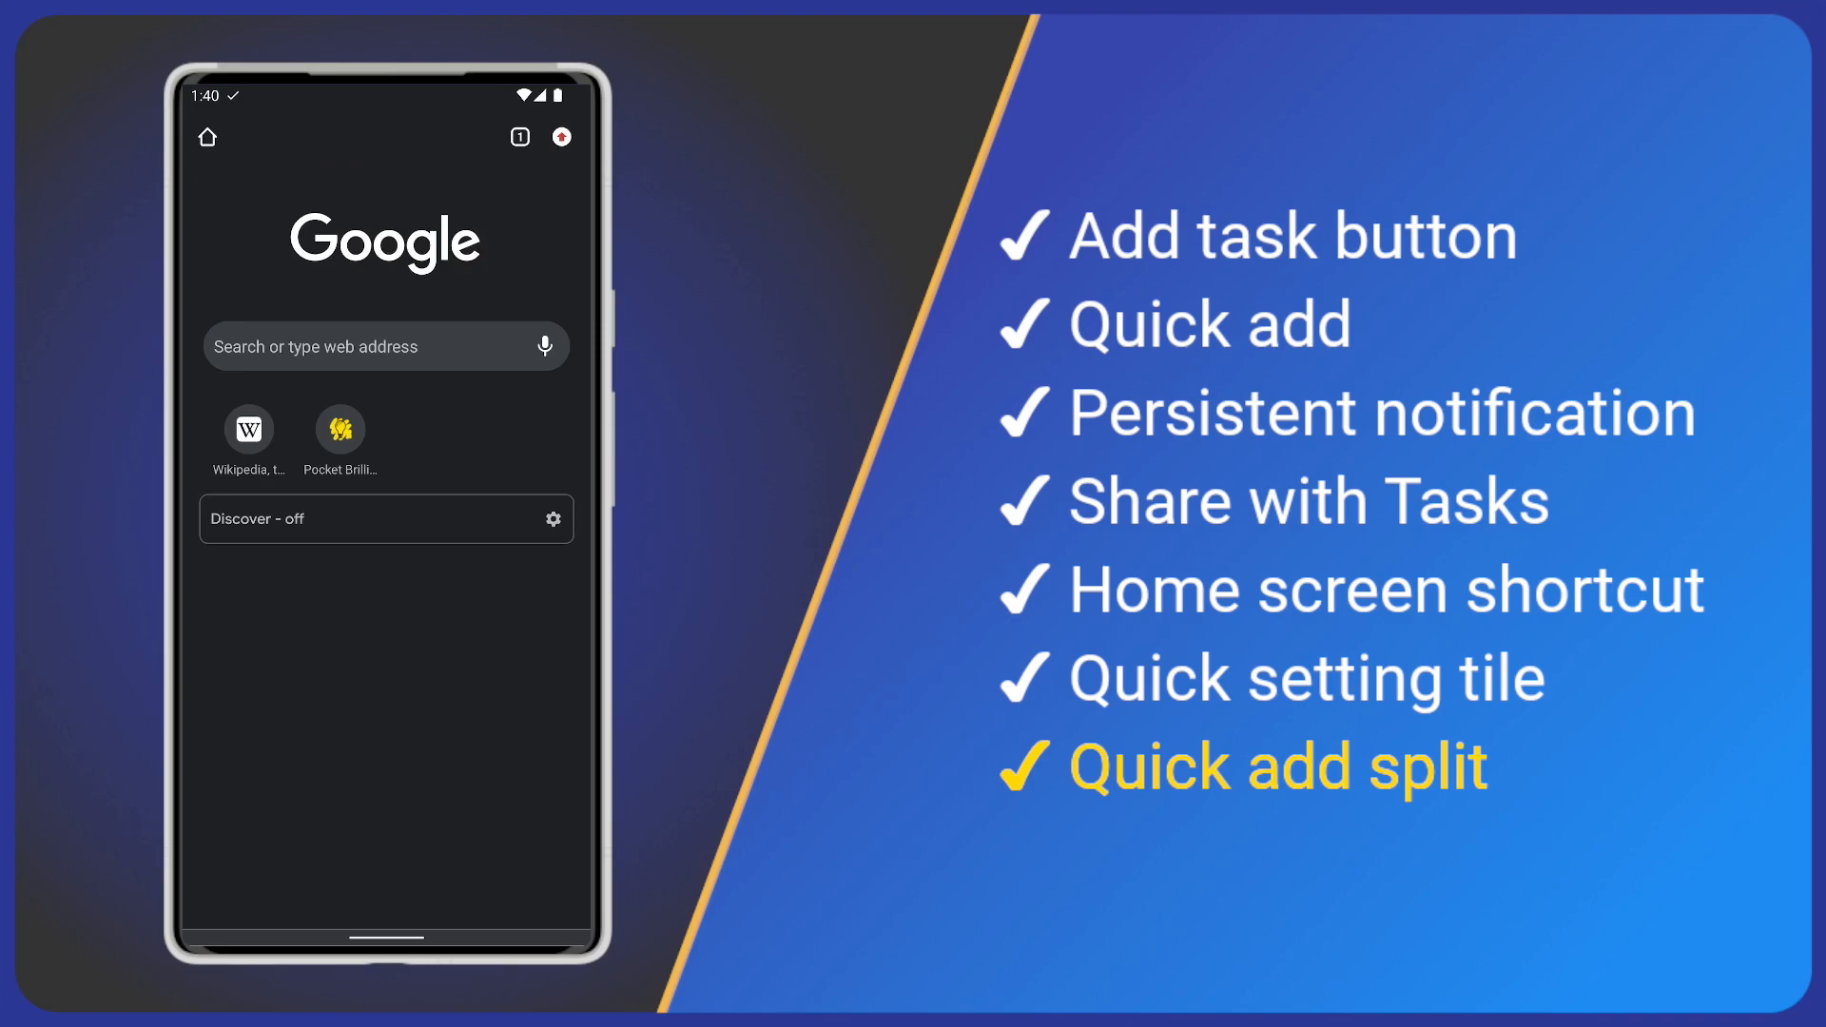
- Search Wikipedia for 'getting things done', open the article and select the Themes steps
left_click(249, 430)
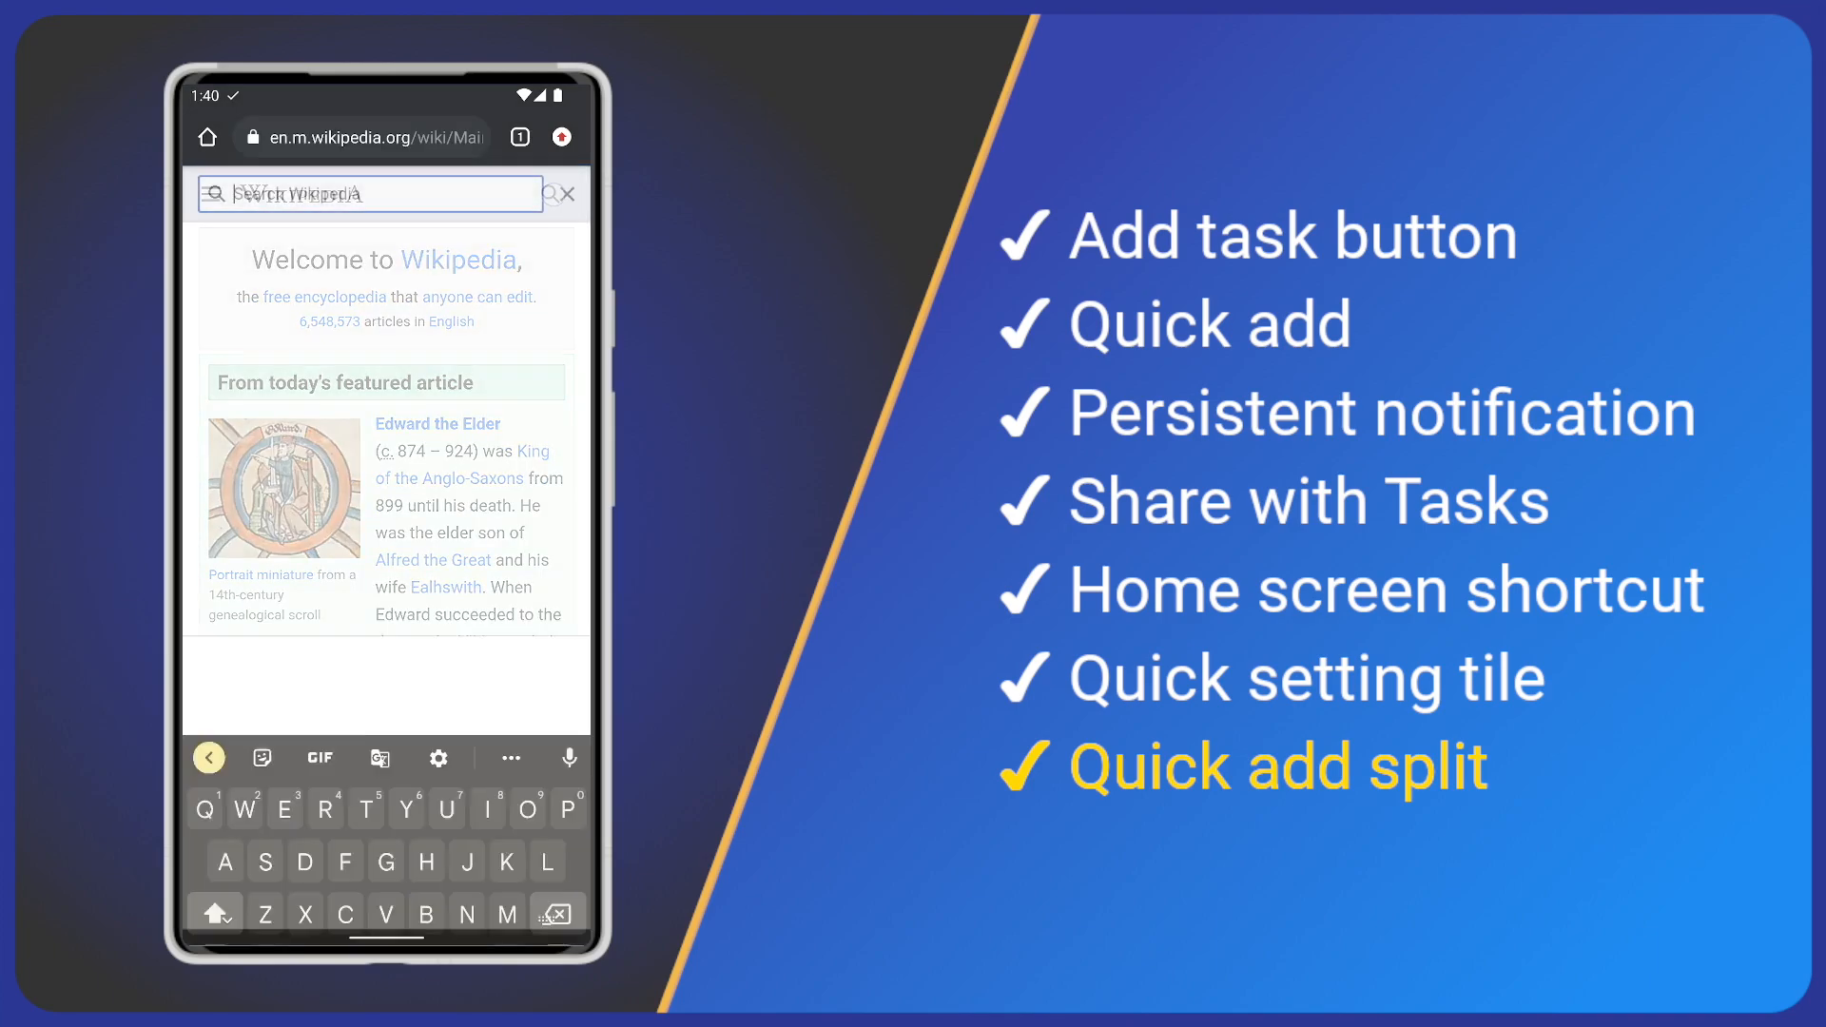
type("getting")
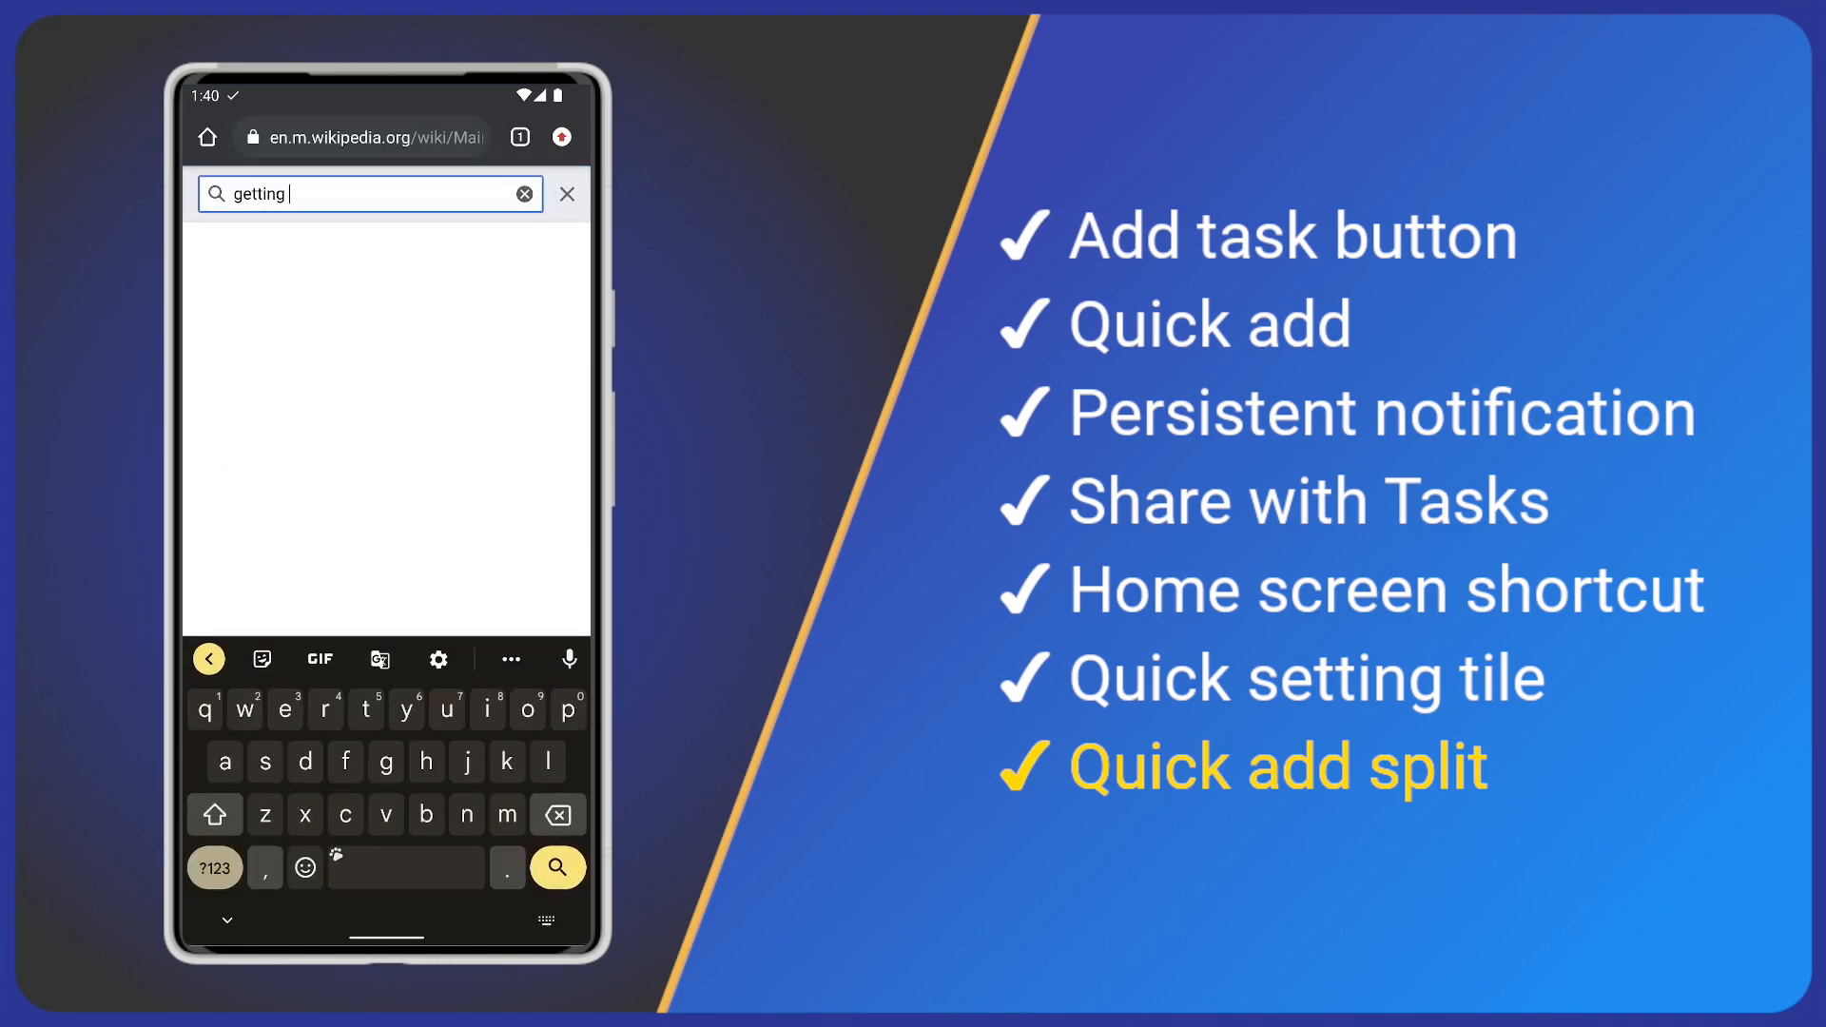
type("things done")
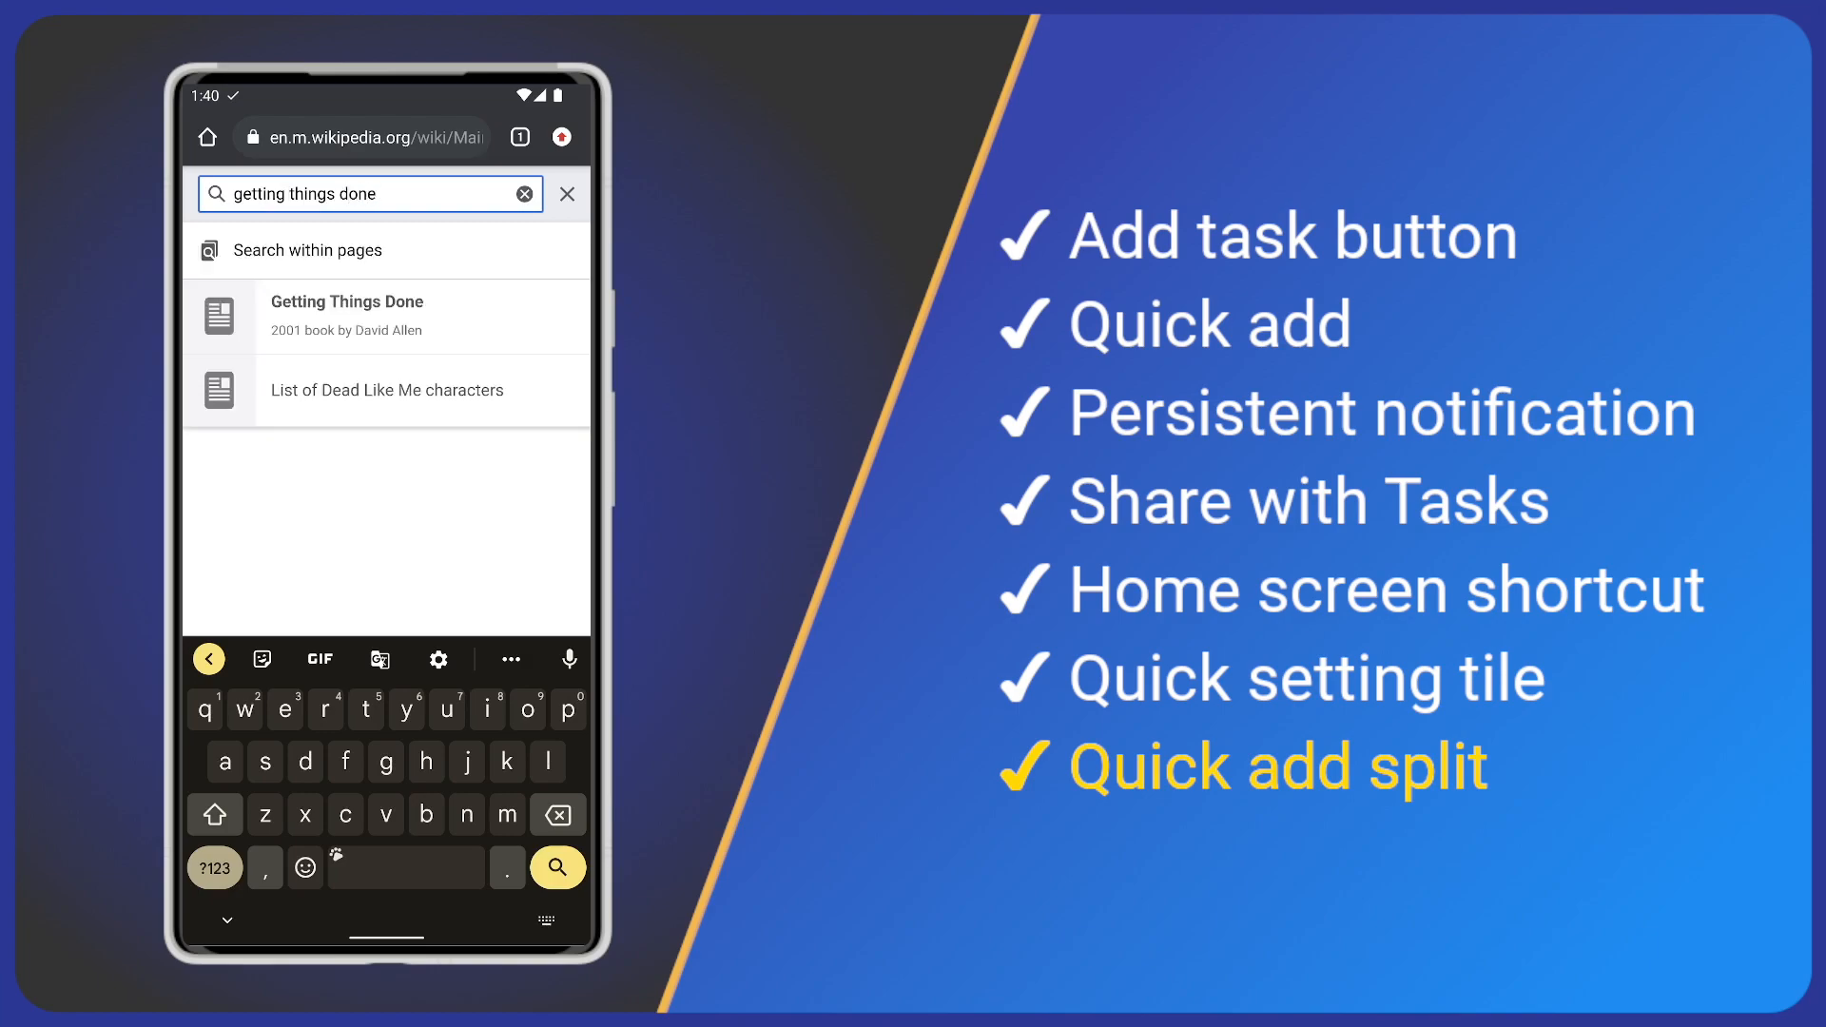
left_click(346, 315)
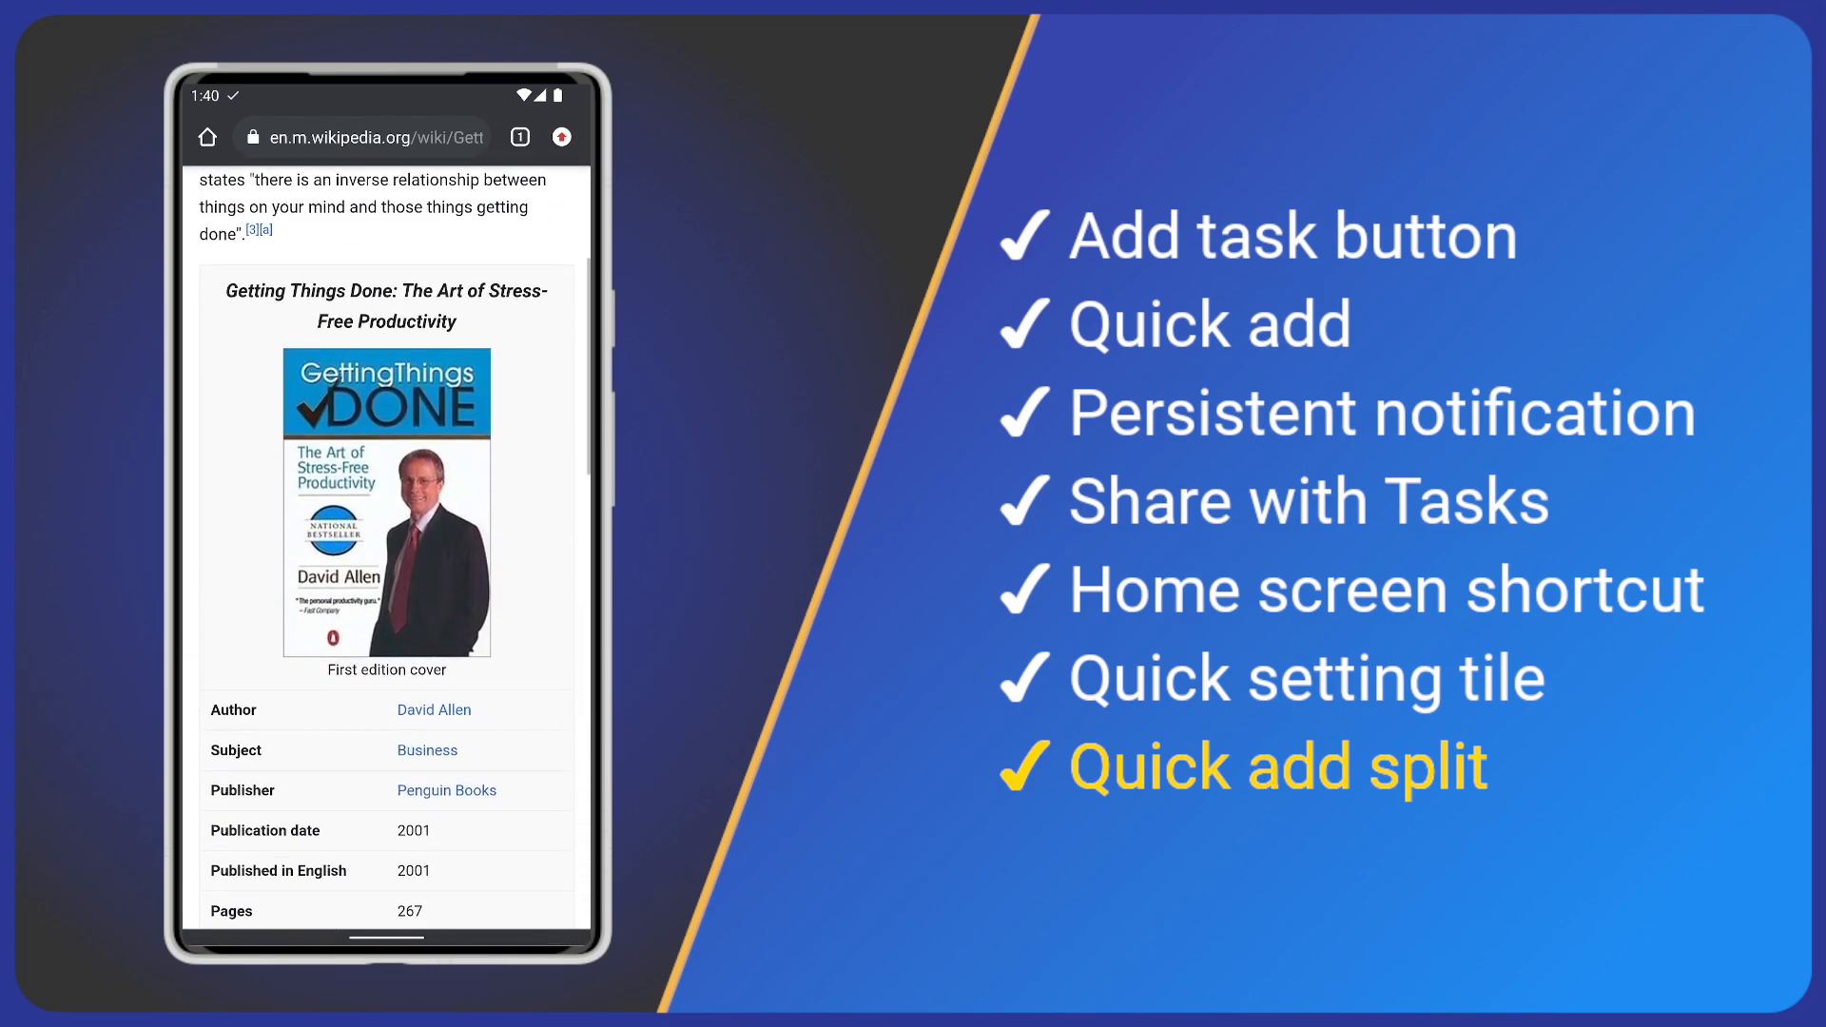
scroll("down", 3)
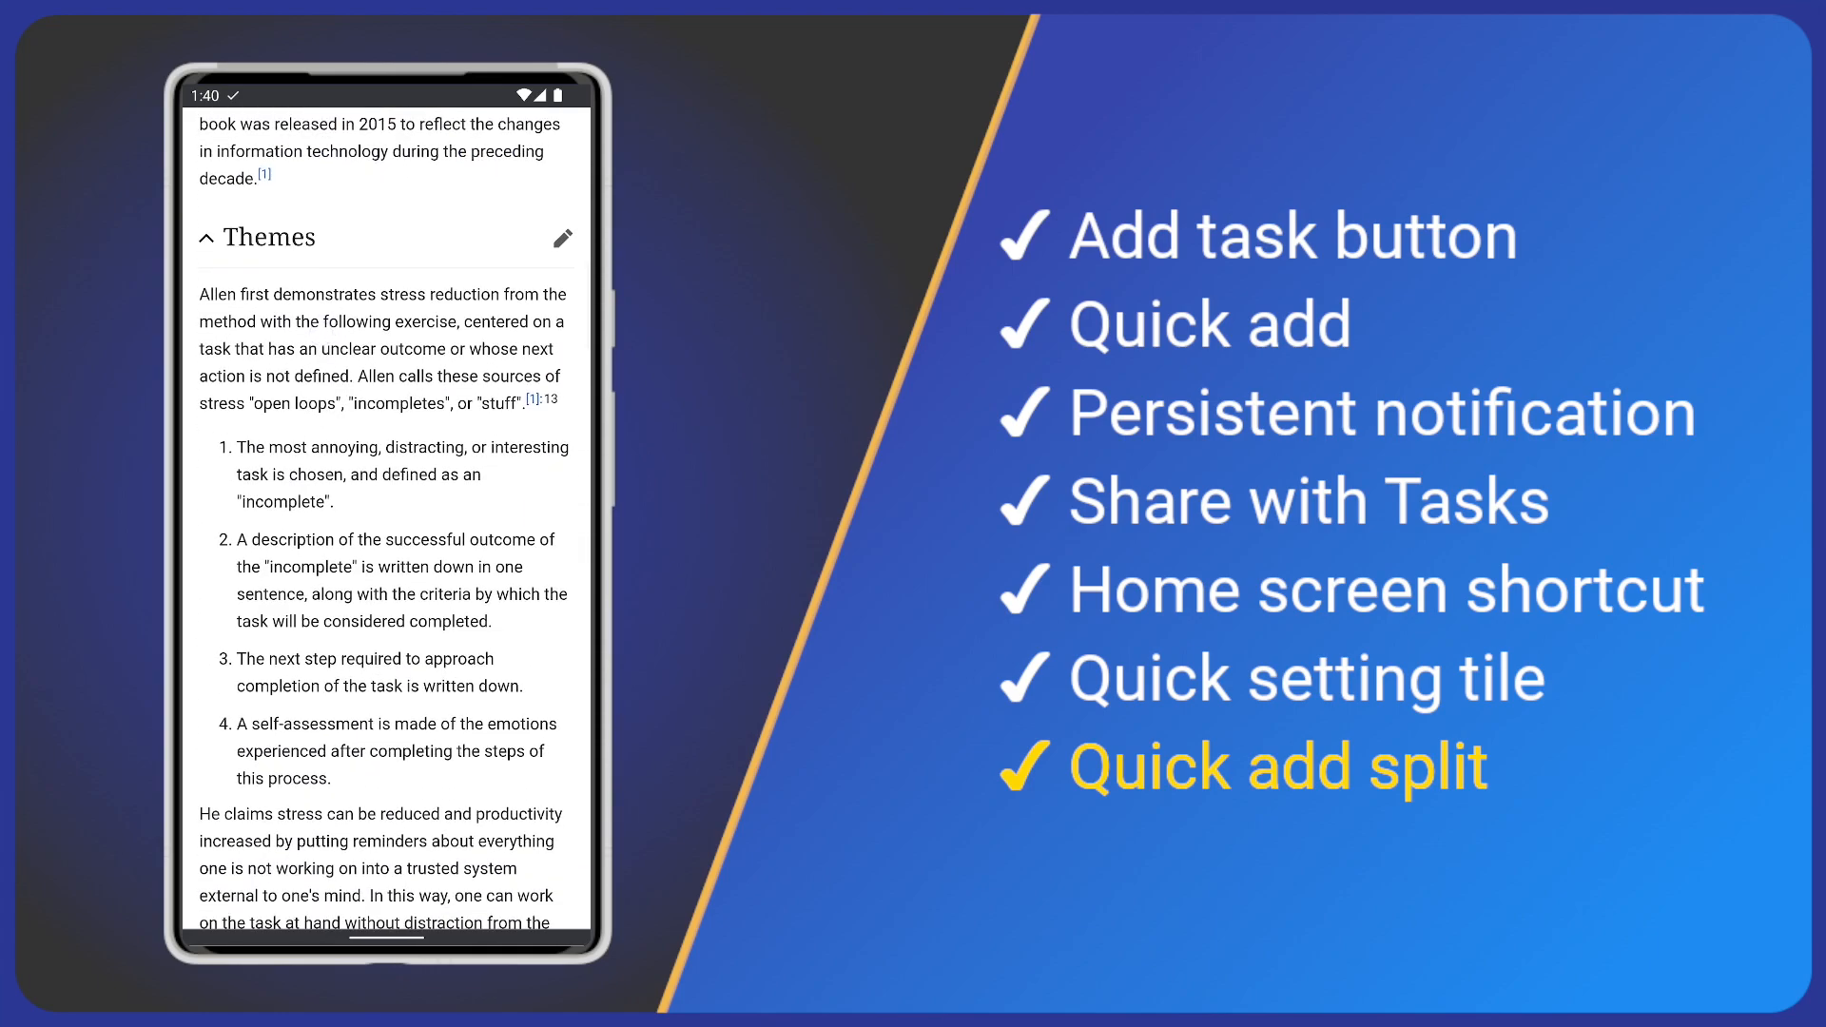
double_click(246, 448)
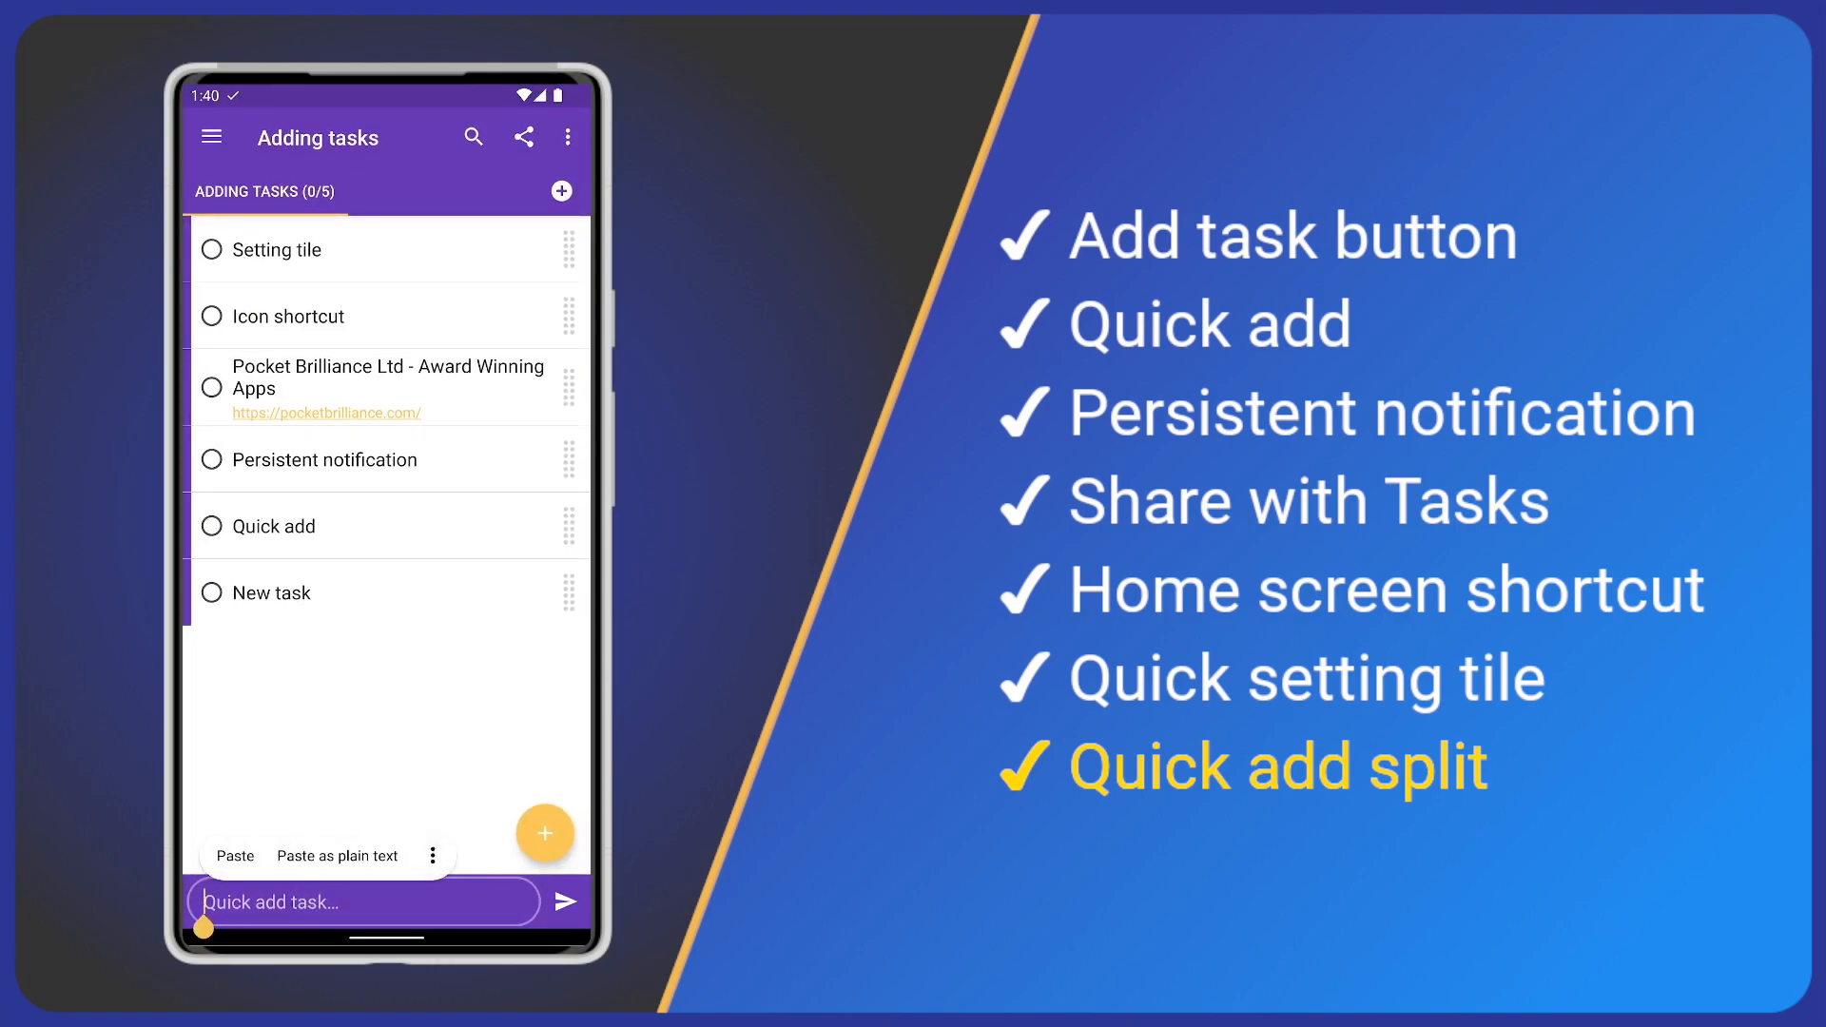
- Paste the copied steps into quick add and split them into four tasks
left_click(234, 855)
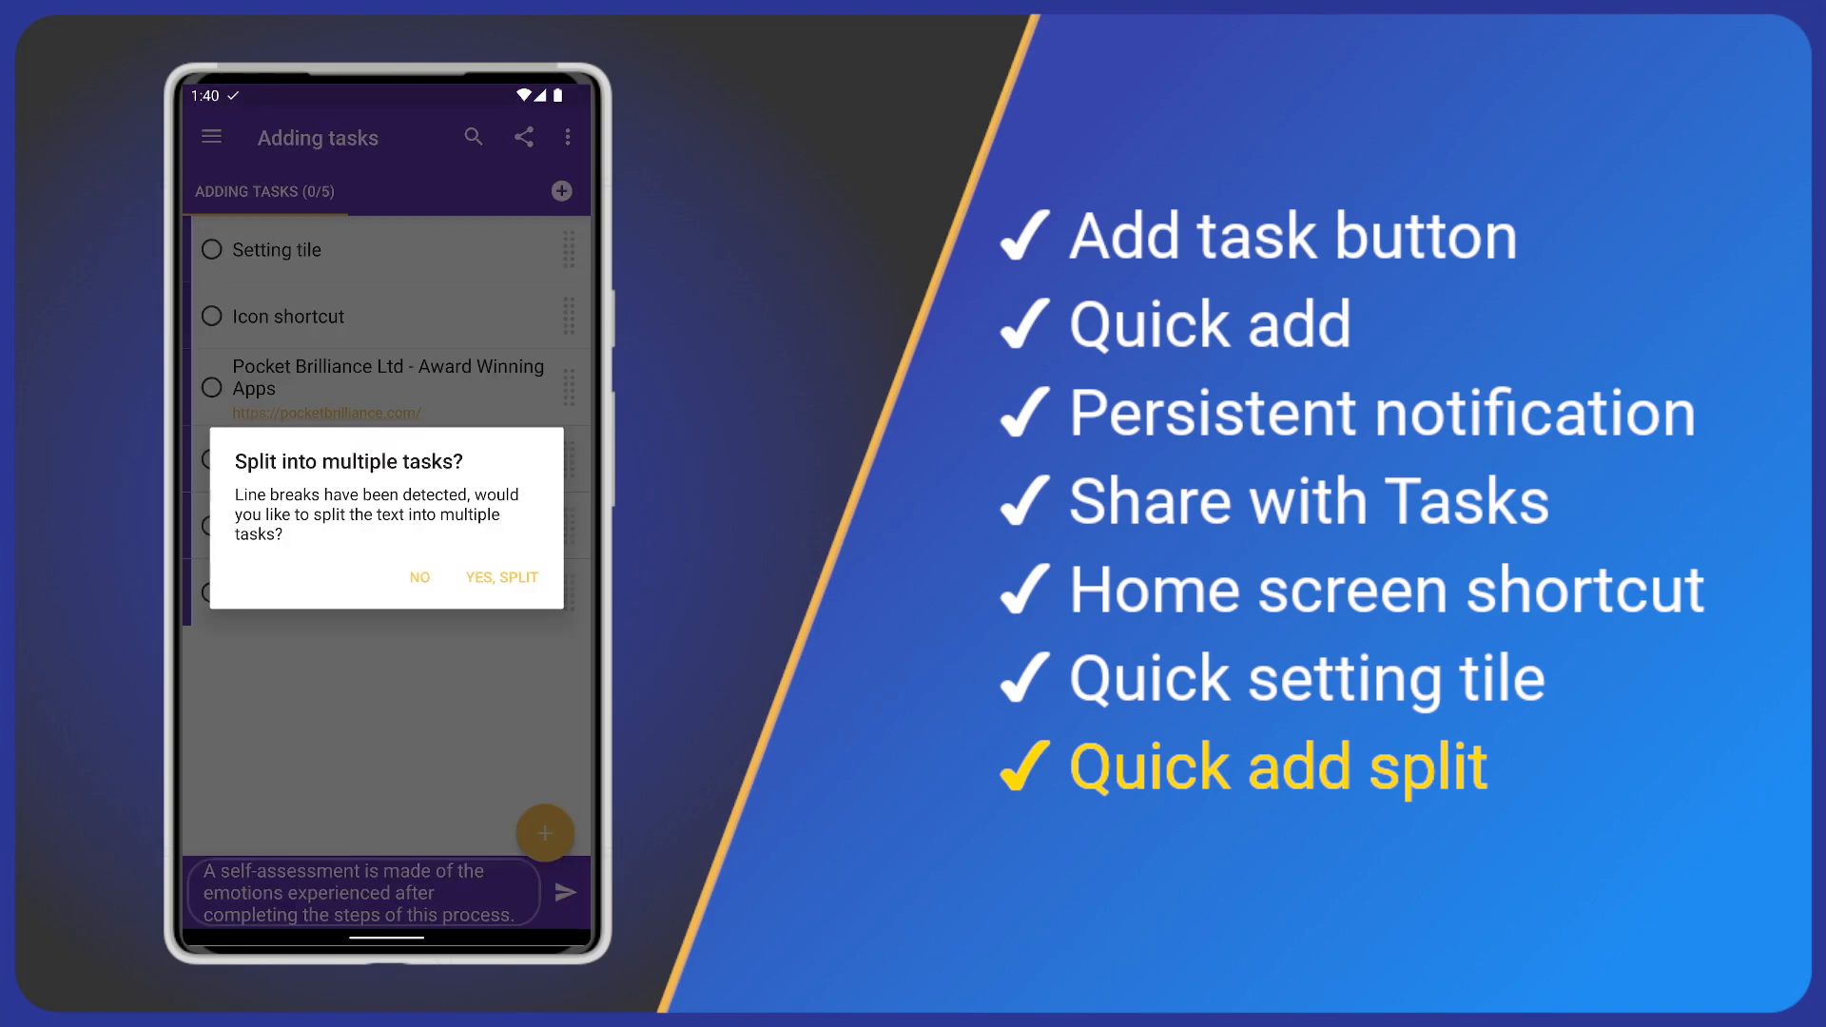
left_click(502, 577)
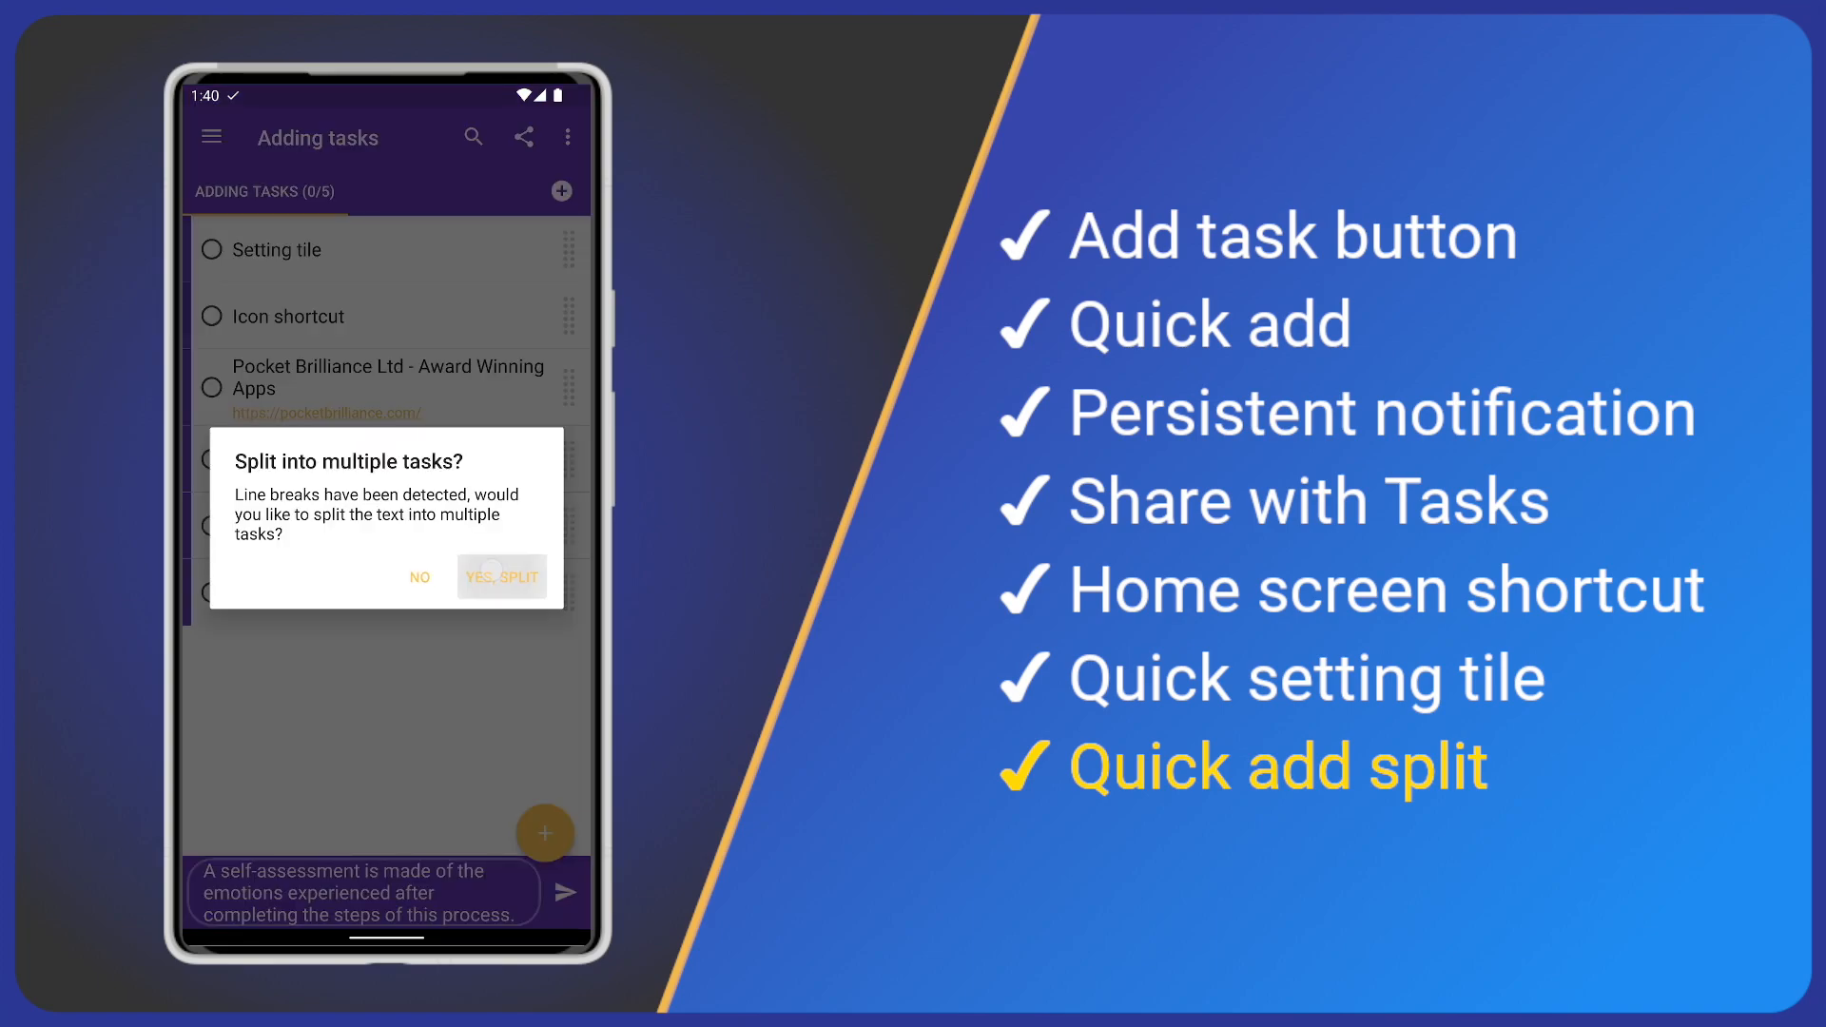
left_click(501, 578)
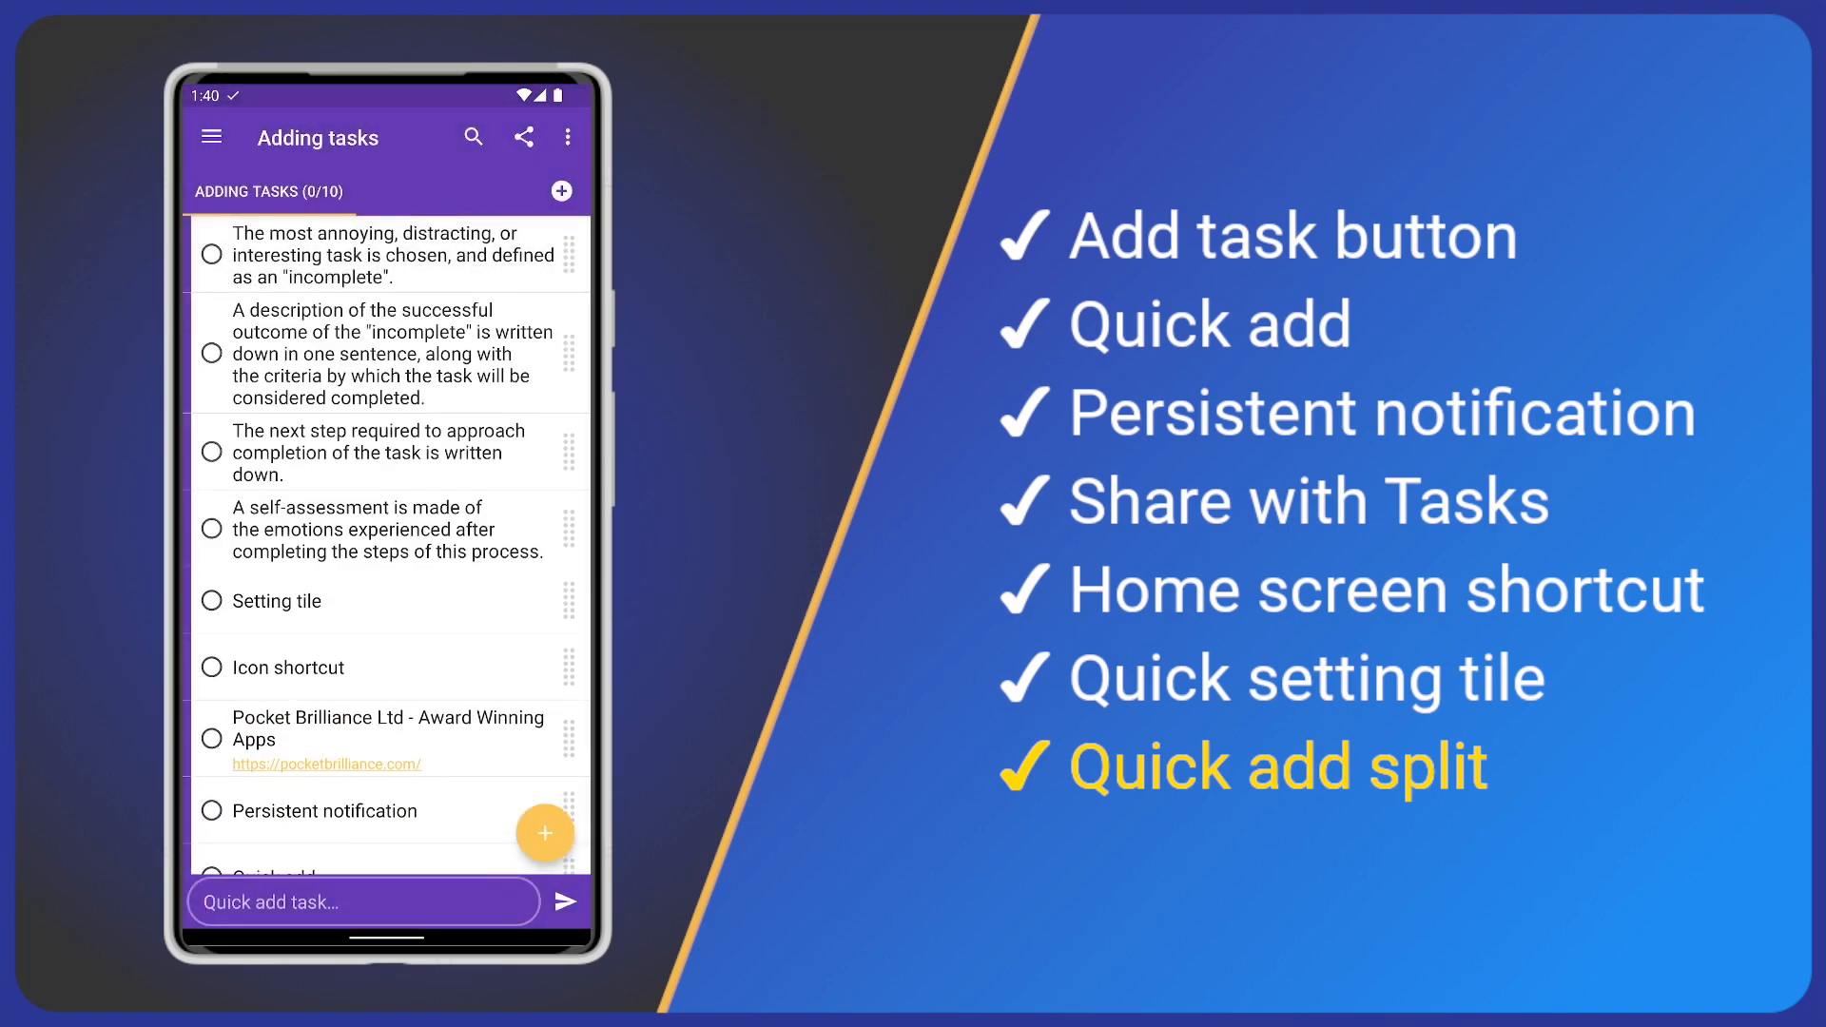